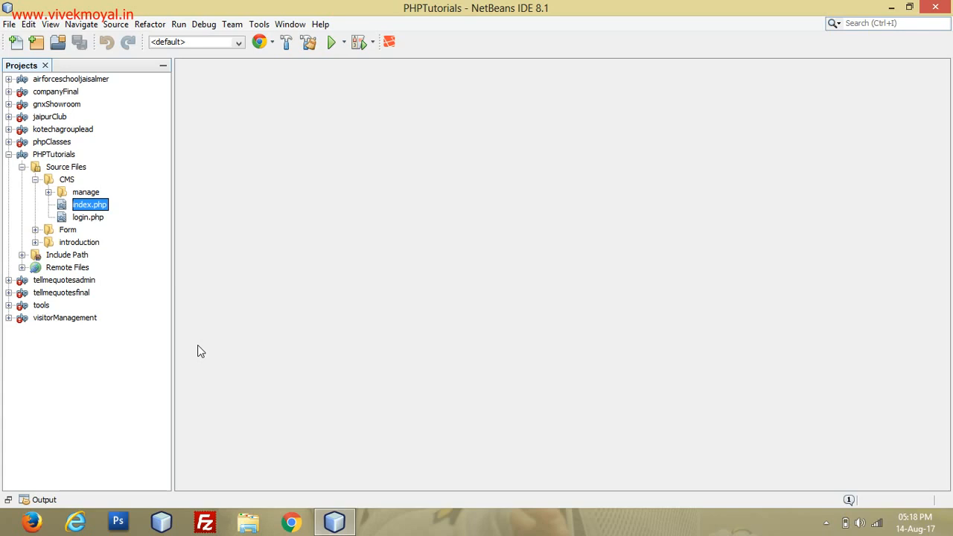
{"action": "mouse_move", "coordinate": [99, 247]}
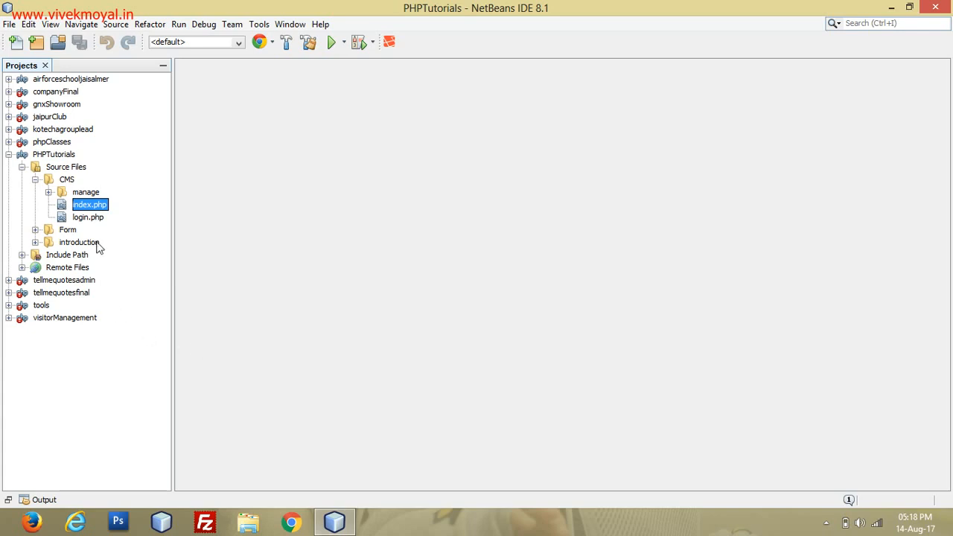
{"action": "mouse_move", "coordinate": [68, 182]}
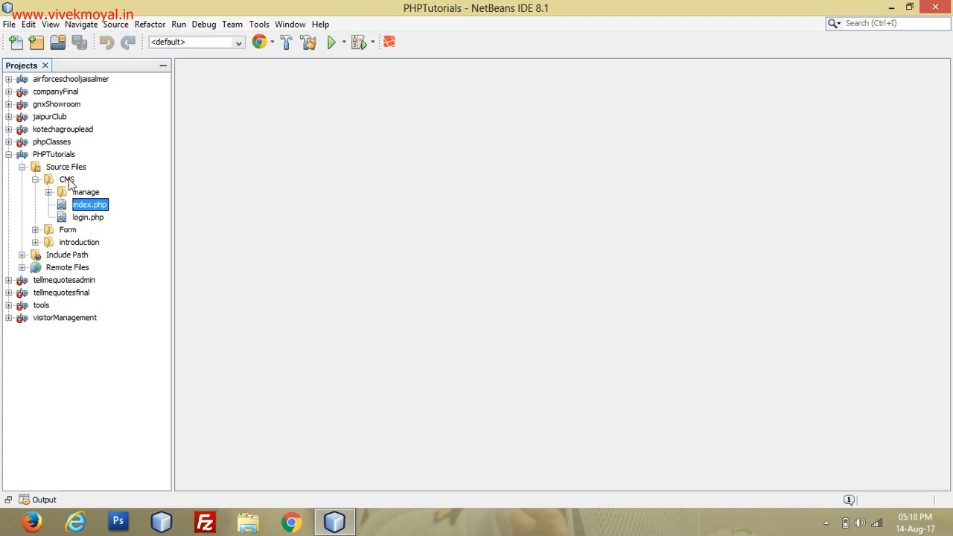
Step: Create a new empty file named .htaccess in the CMS folder
{"action": "right_click", "coordinate": [66, 178]}
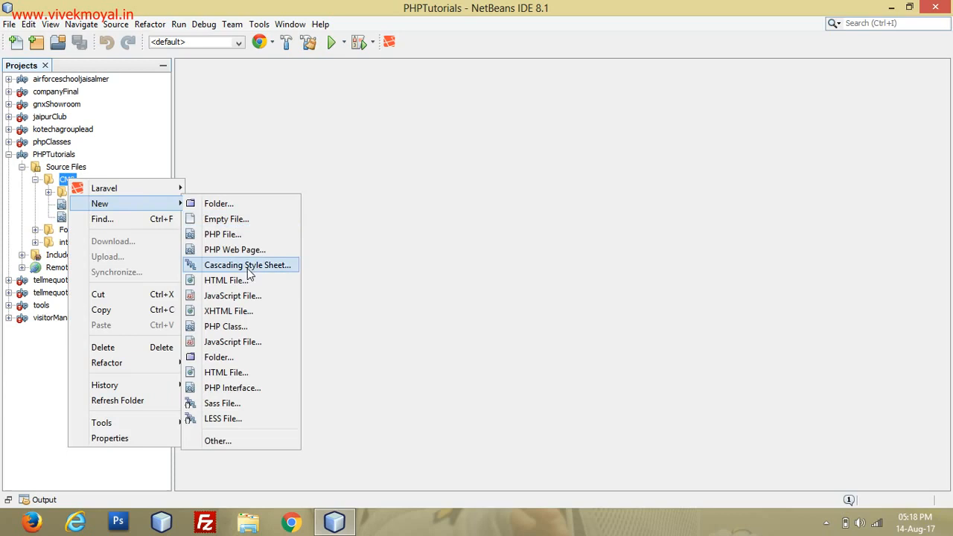
{"action": "left_click", "coordinate": [227, 217]}
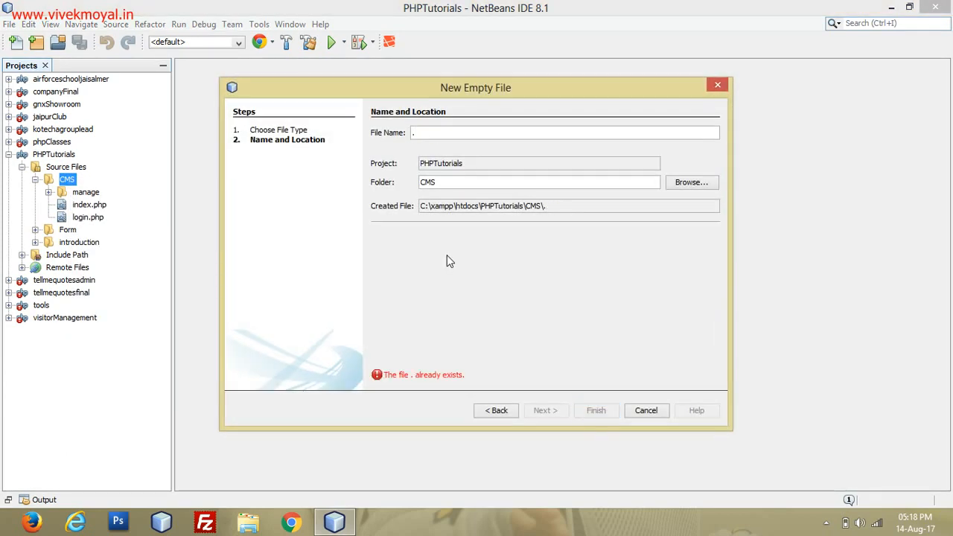
{"action": "type", "text": "htacces"}
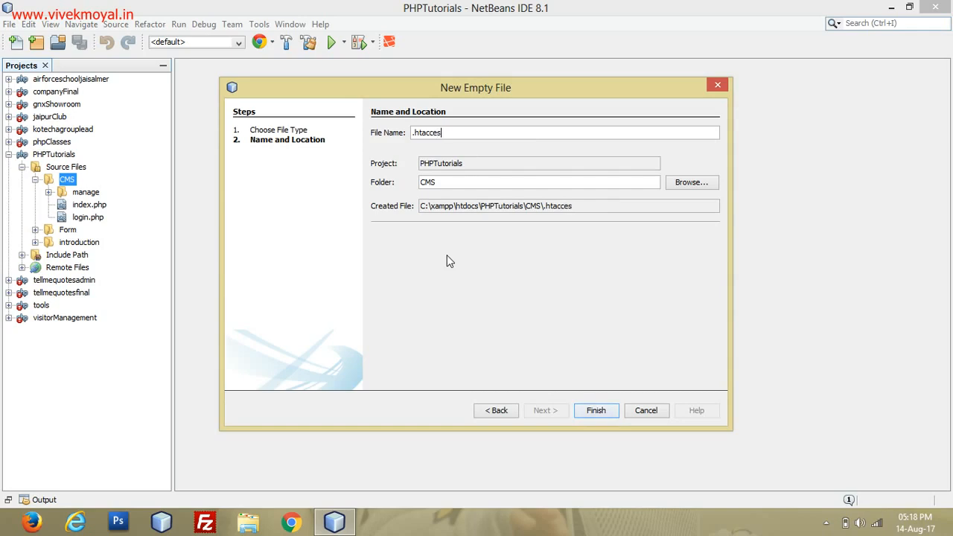
{"action": "left_click", "coordinate": [596, 411]}
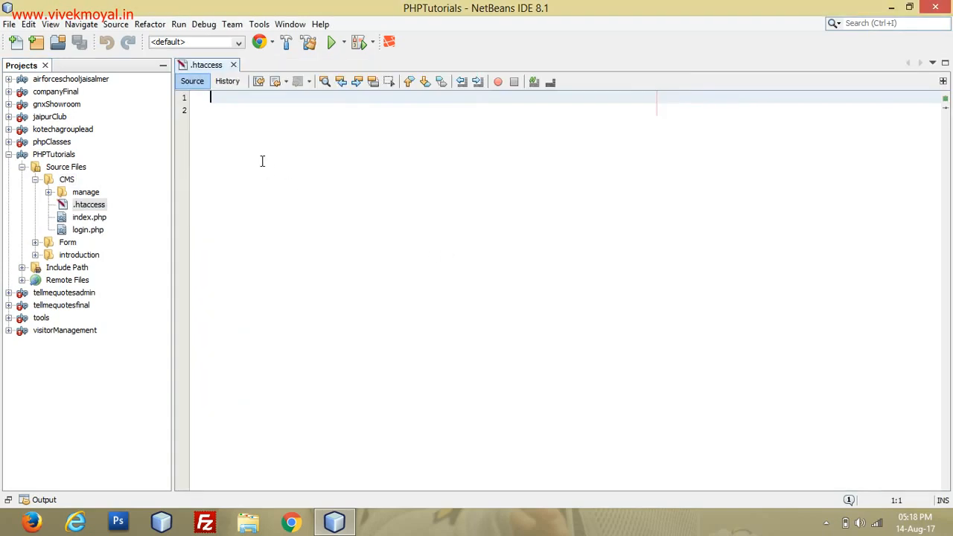
Step: Write Rewriteengine On as the first directive, correcting the mistyped letters
{"action": "key", "text": "Enter"}
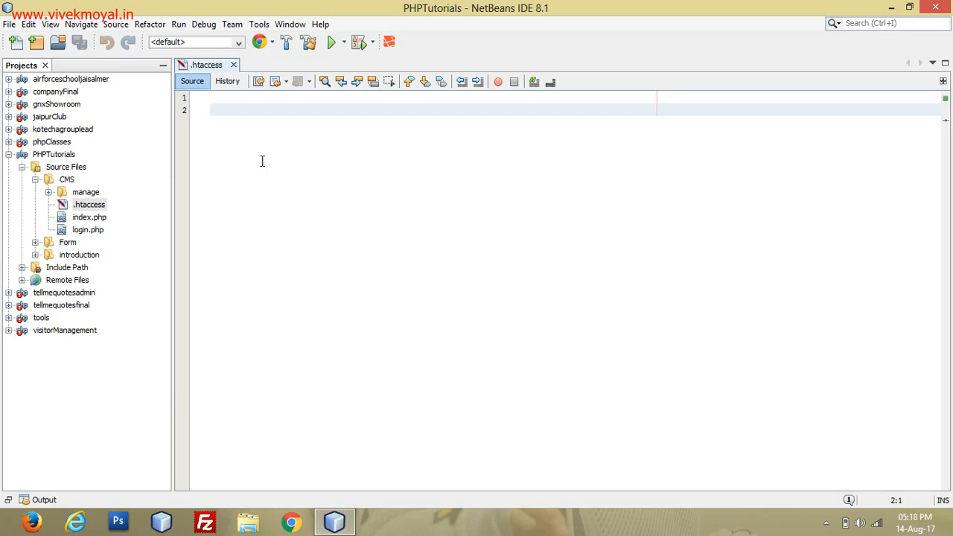
{"action": "type", "text": "Rewi"}
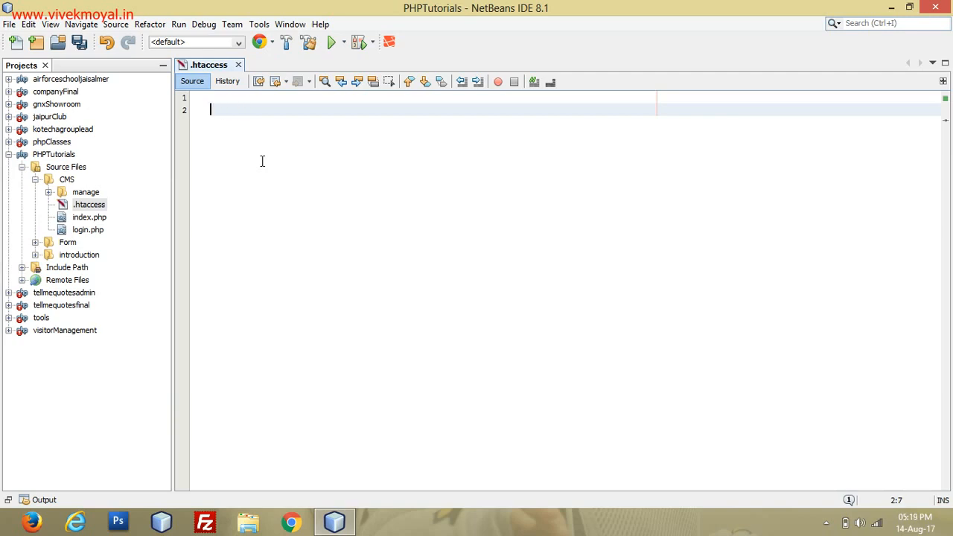
{"action": "type", "text": "Rewri"}
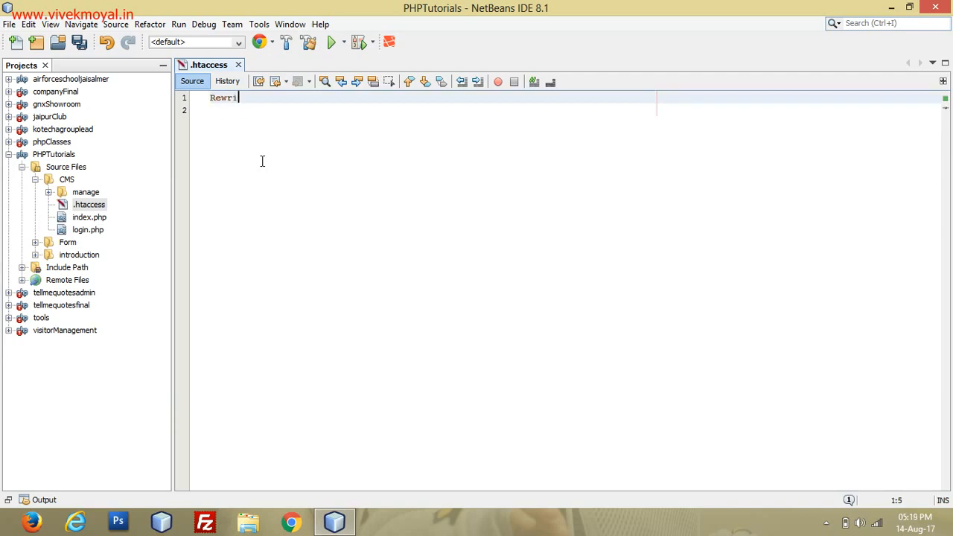
{"action": "type", "text": "te"}
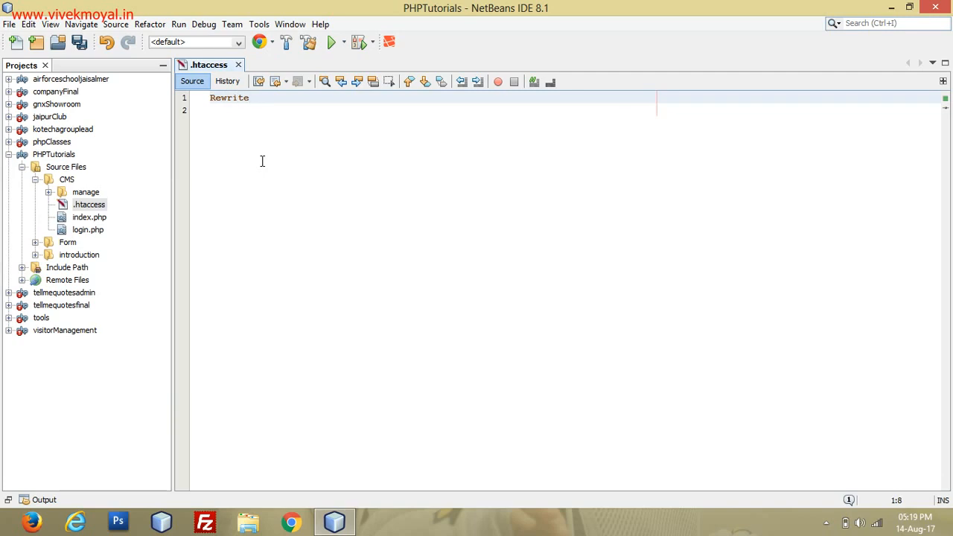
{"action": "type", "text": "eng"}
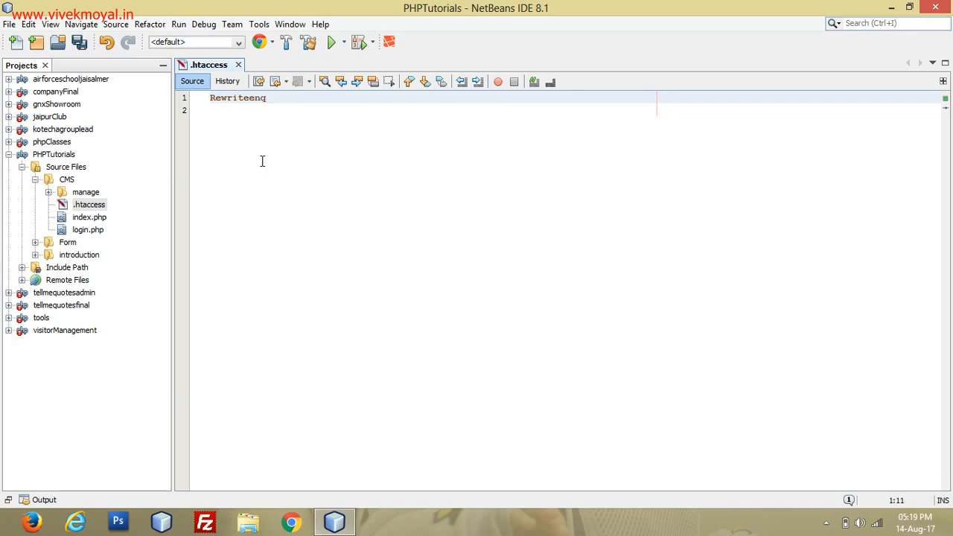
{"action": "type", "text": "in"}
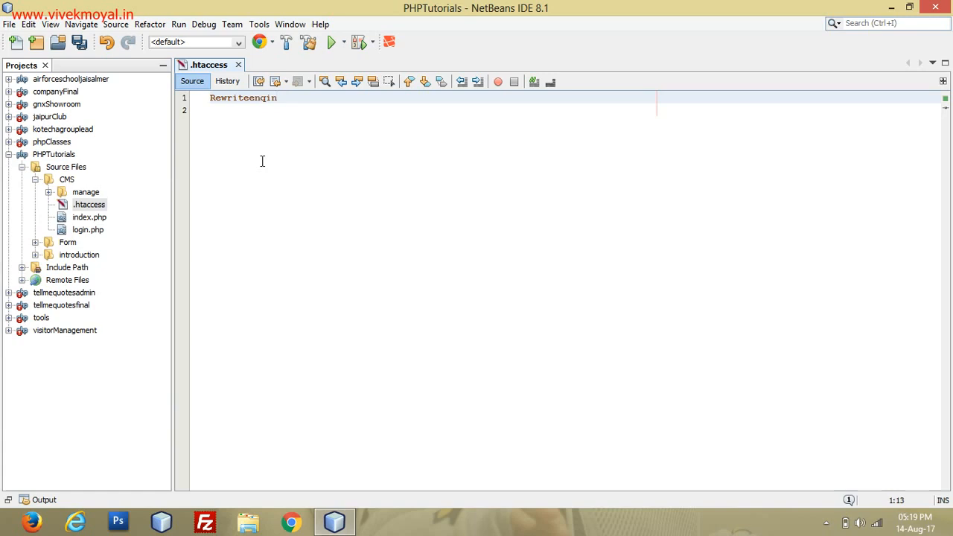
{"action": "key", "text": "BackSpace"}
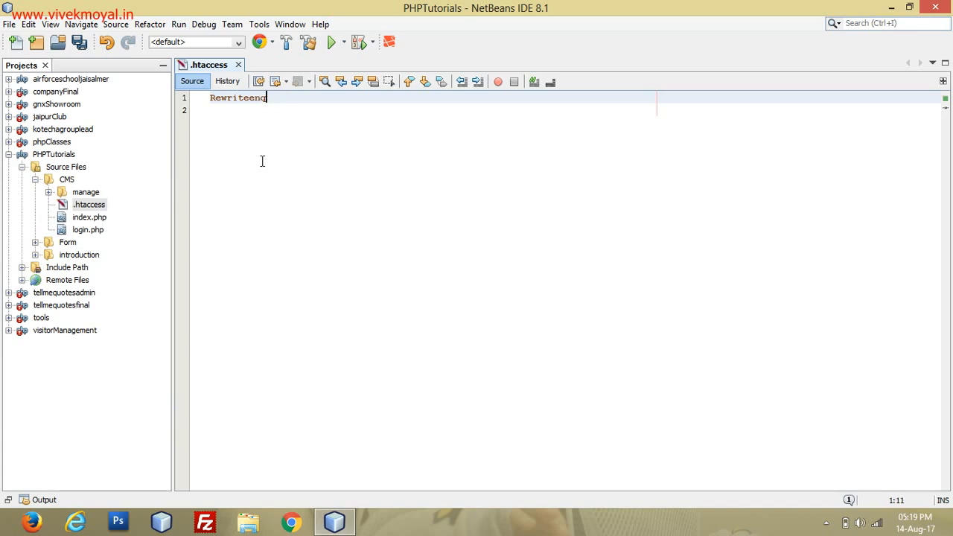
{"action": "key", "text": "Backspace"}
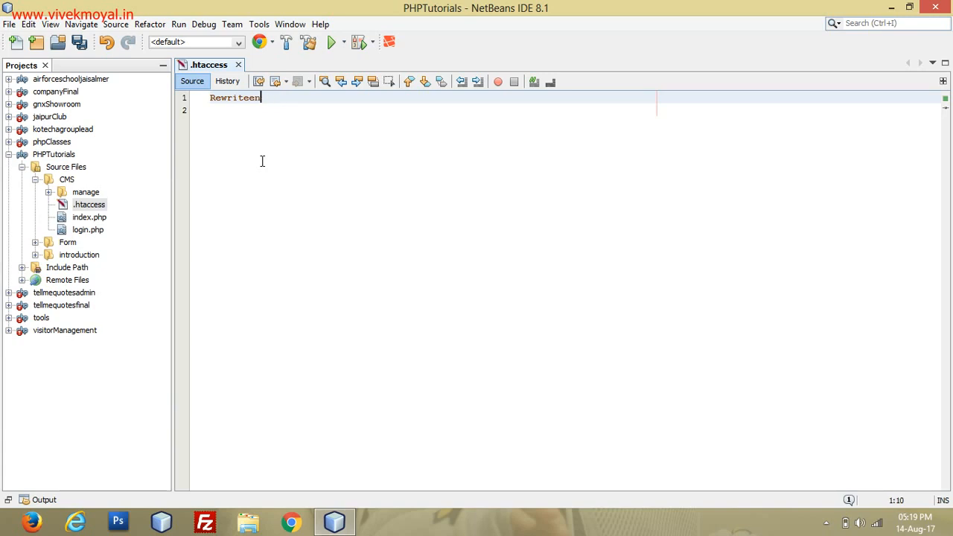
{"action": "type", "text": "gine"}
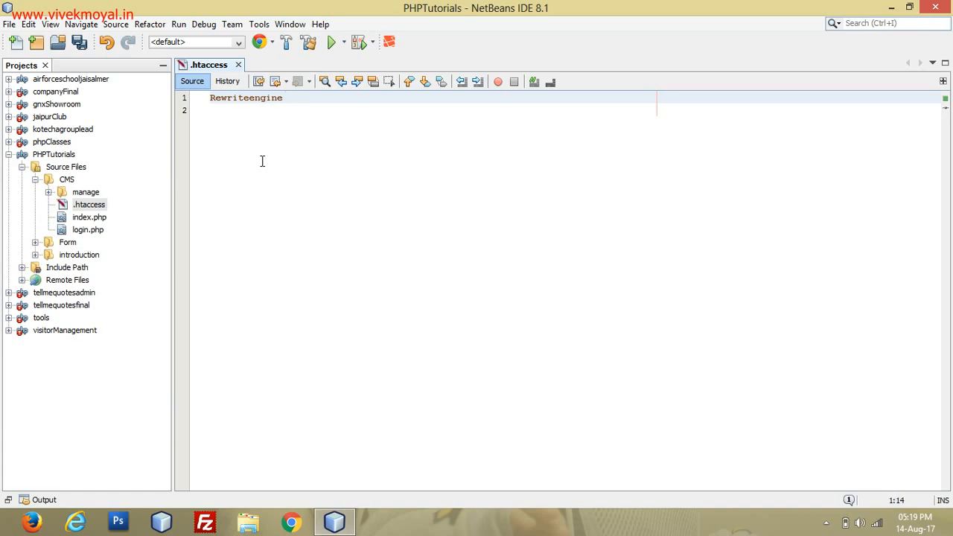
{"action": "type", "text": "On"}
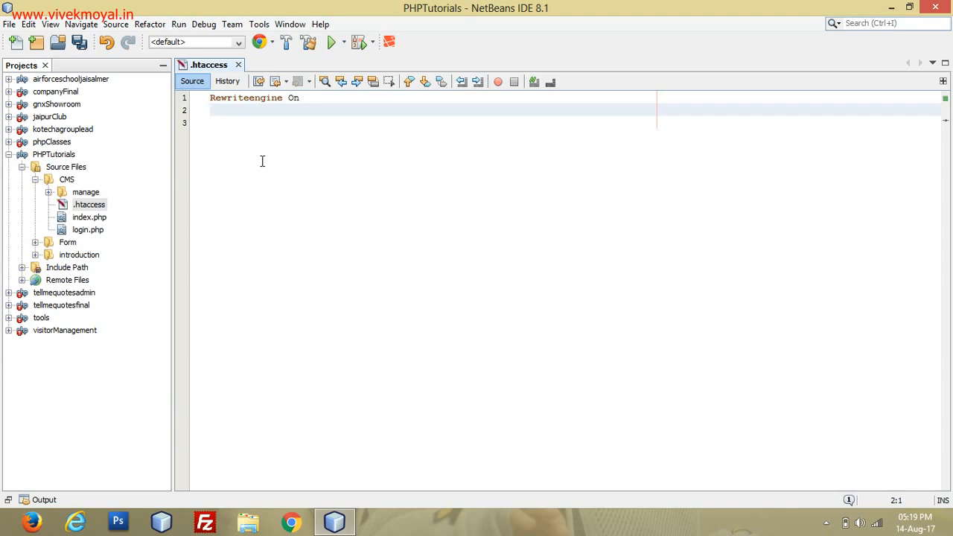
Step: Add RewriteBase /cms/ on line 2 and begin the next Rewrite directive on line 4
{"action": "type", "text": "RewriteBas"}
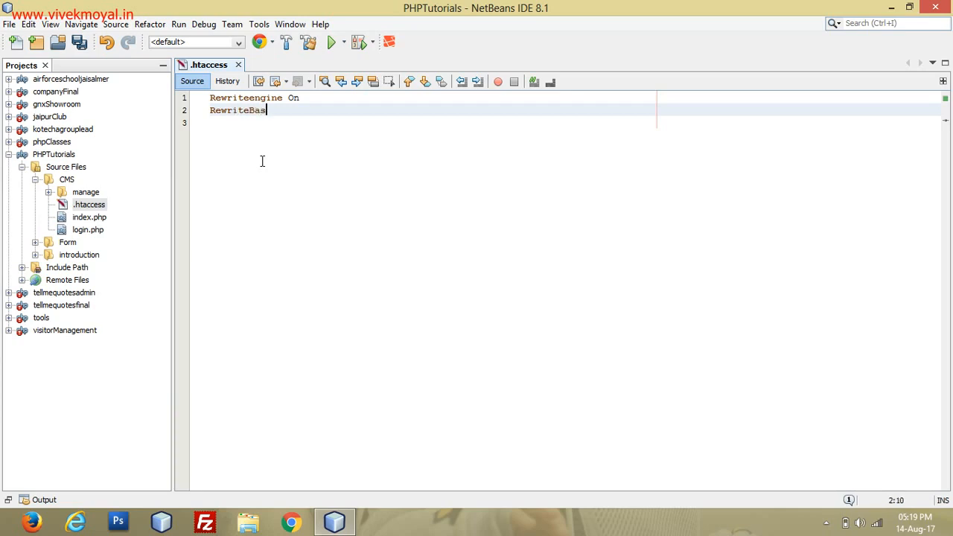
{"action": "type", "text": "e /"}
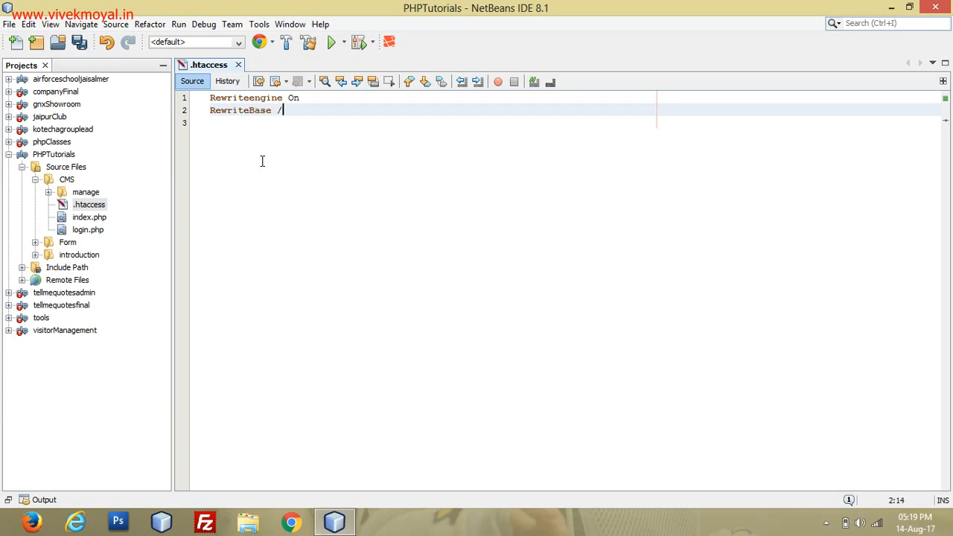
{"action": "type", "text": "cms/"}
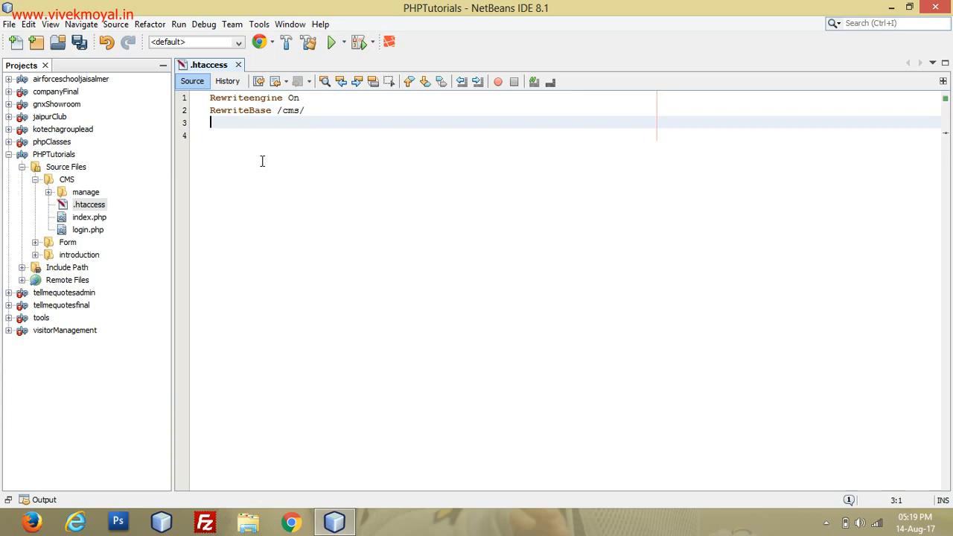
{"action": "type", "text": "R"}
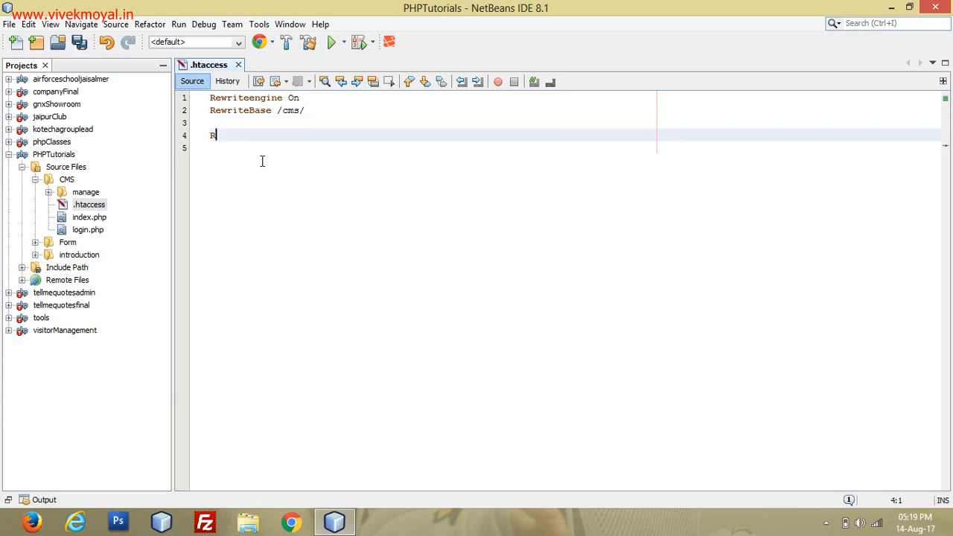
{"action": "type", "text": "ewrite"}
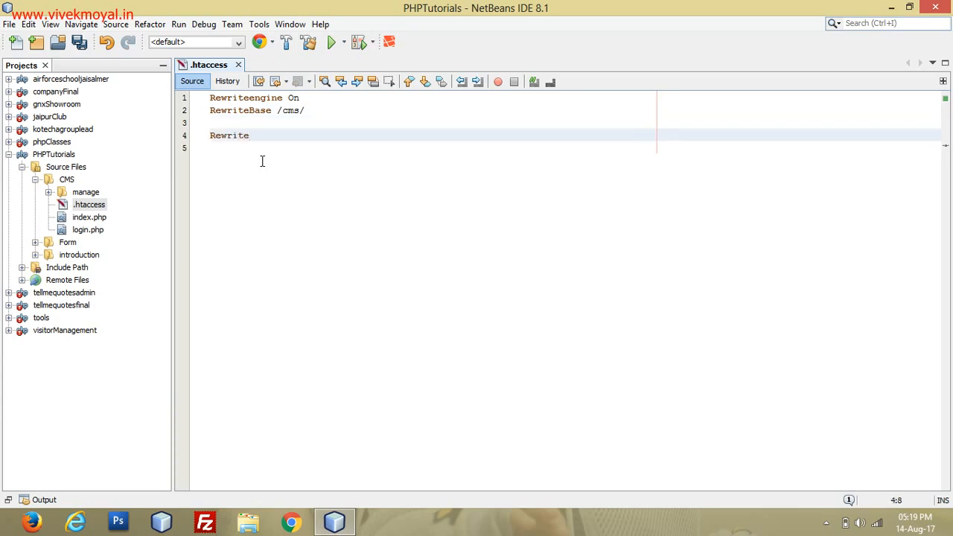
Step: Write RewriteCond %{REQUEST_FILENAME} !-d [NC] excluding existing directories, ready for the !-f condition
{"action": "type", "text": "Cond"}
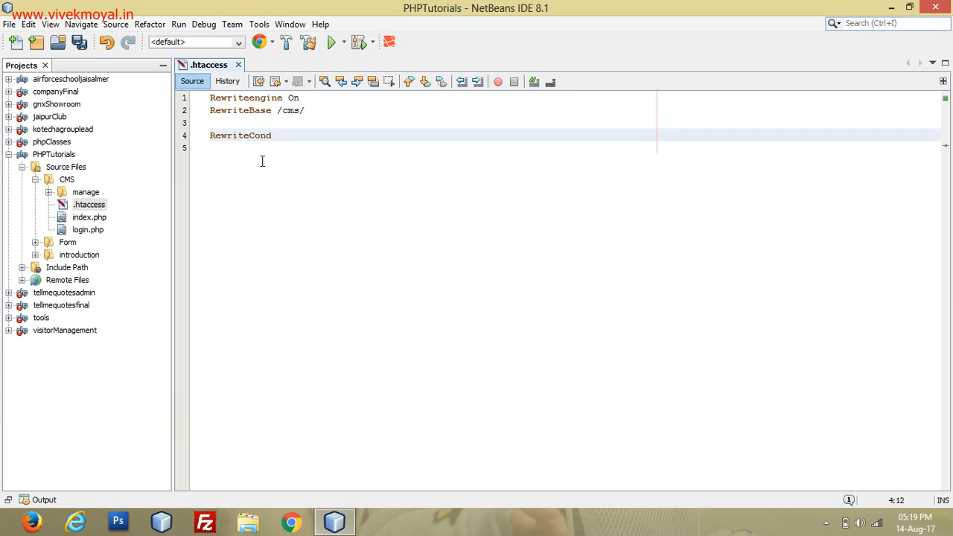
{"action": "type", "text": "%"}
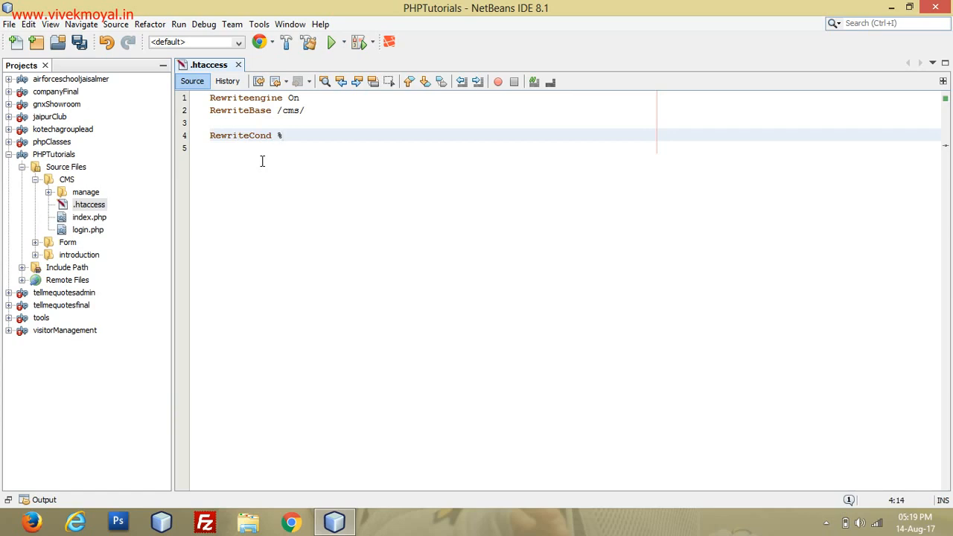
{"action": "type", "text": "{"}
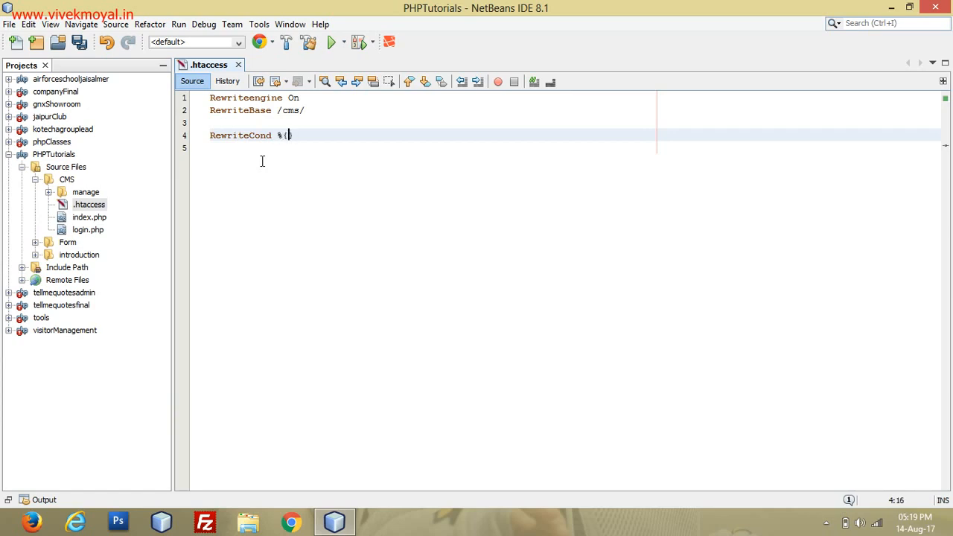
{"action": "type", "text": "REQUE"}
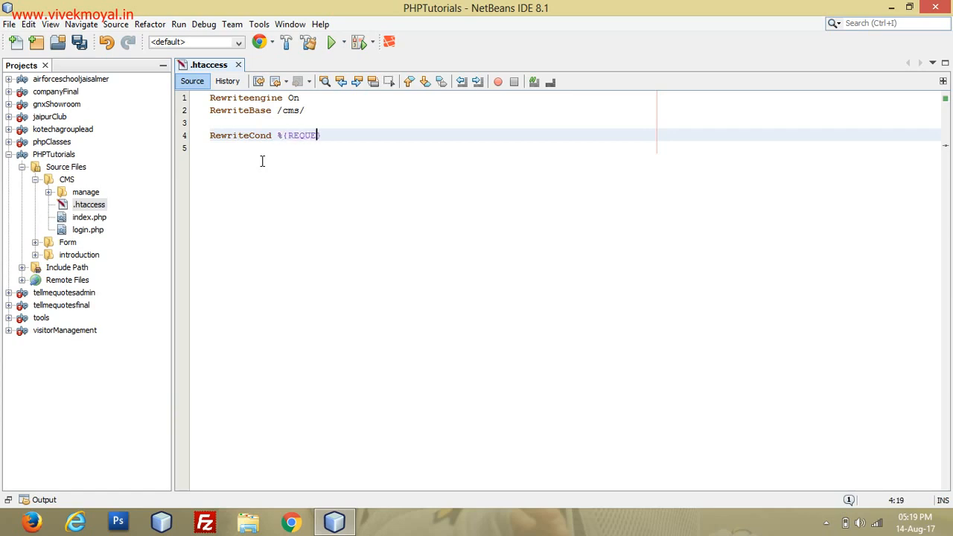
{"action": "type", "text": "ST_}"}
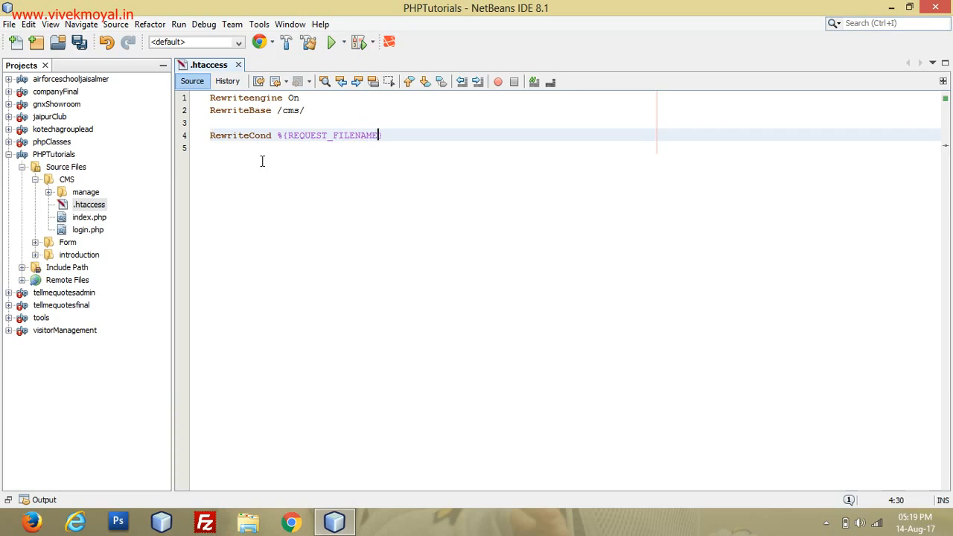
{"action": "type", "text": "}"}
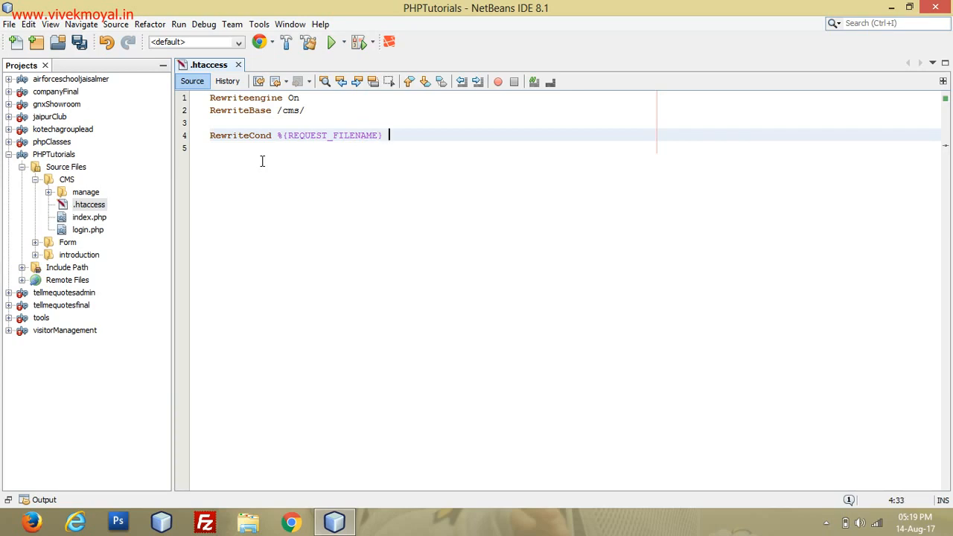
{"action": "type", "text": "!"}
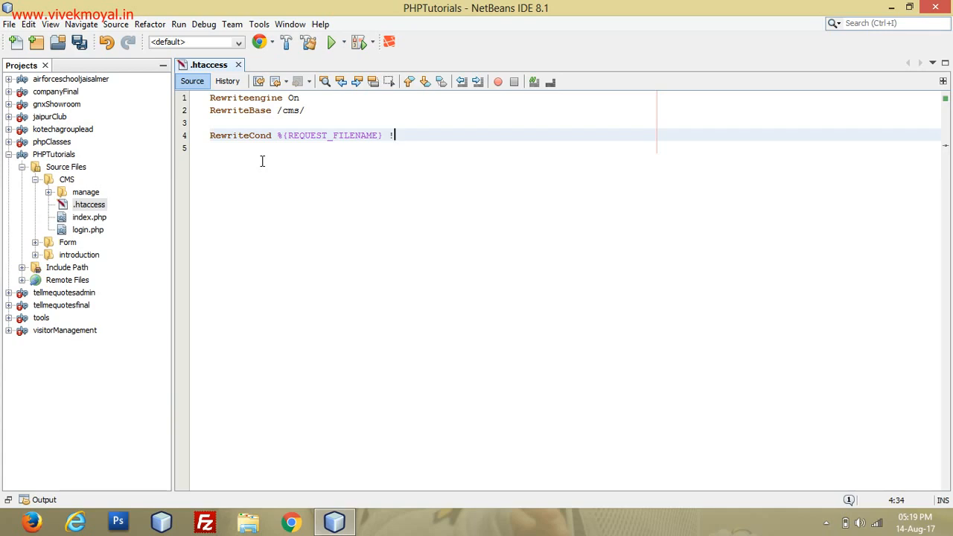
{"action": "type", "text": "-d"}
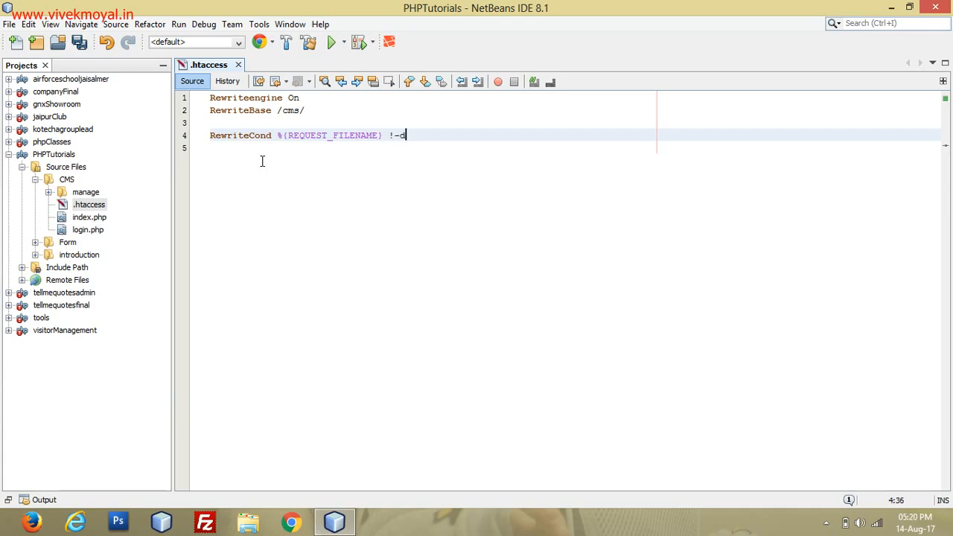
{"action": "type", "text": "[NC]"}
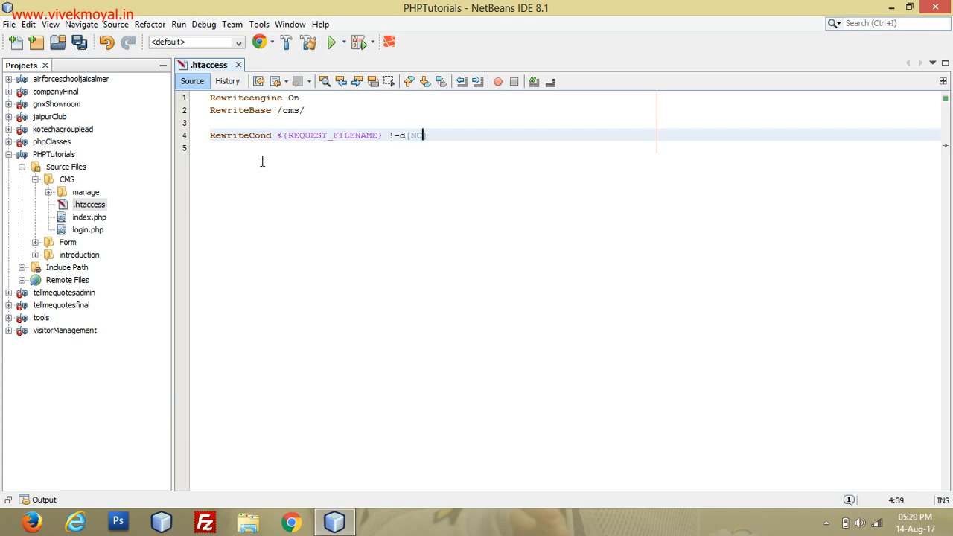
{"action": "key", "text": "enter"}
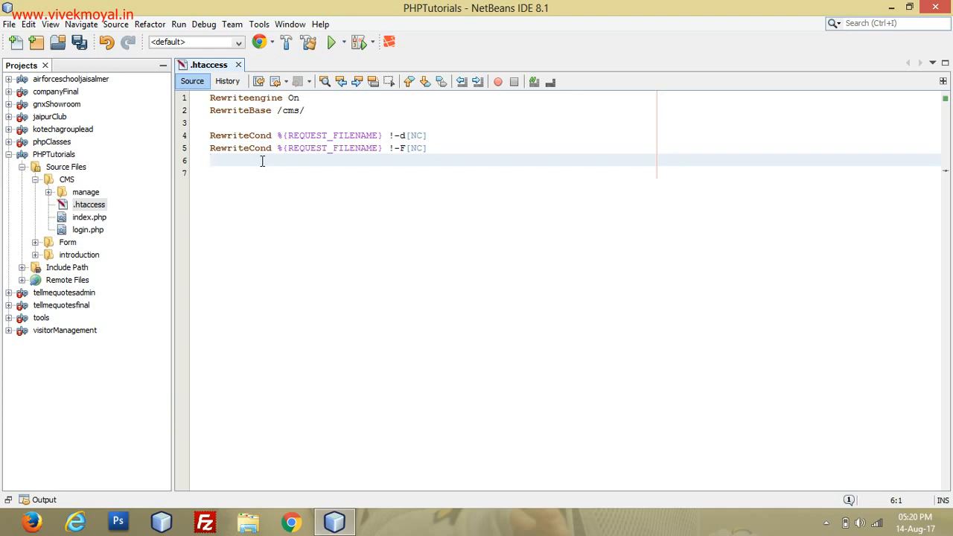
Step: Write RewriteRule ^(.*) index.php? as the start of the rule line
{"action": "type", "text": "Re"}
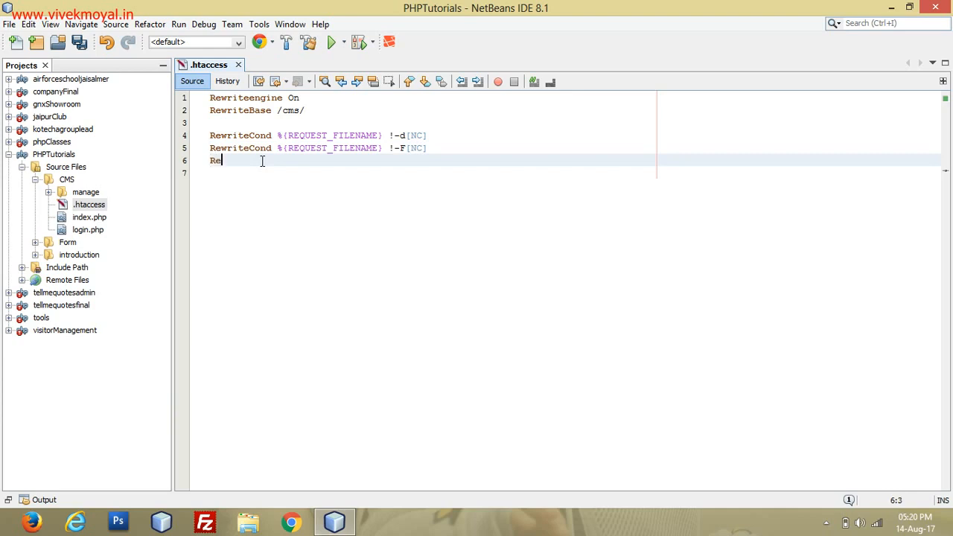
{"action": "type", "text": "writ"}
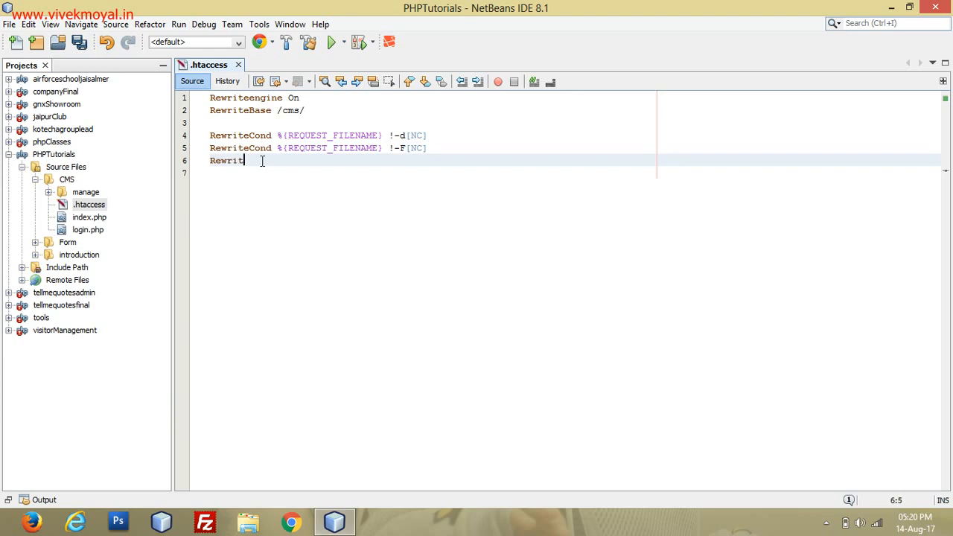
{"action": "type", "text": "eRule"}
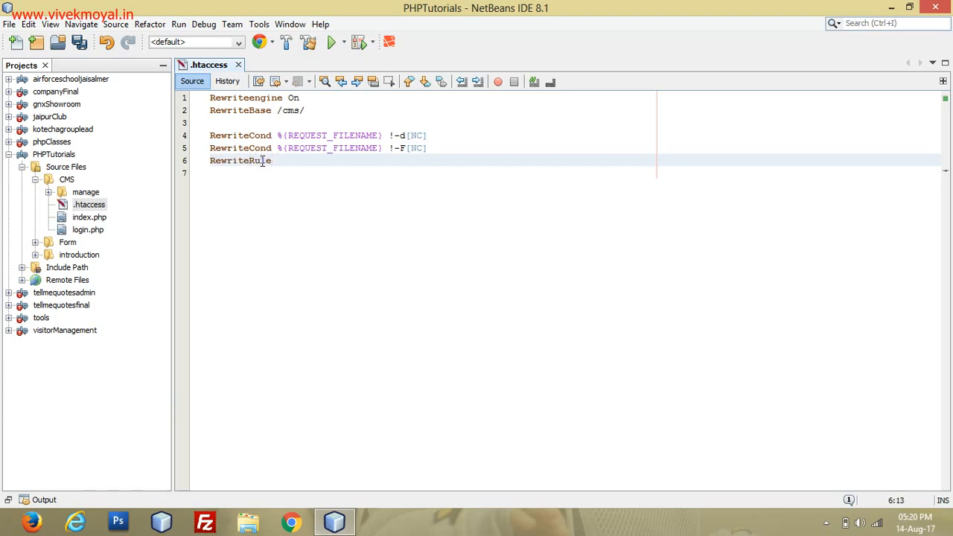
{"action": "type", "text": "^"}
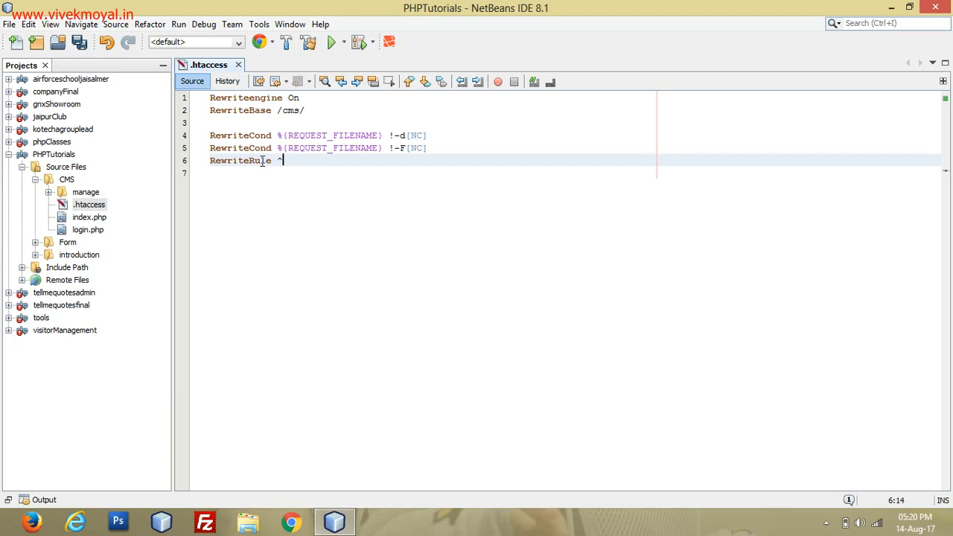
{"action": "type", "text": "("}
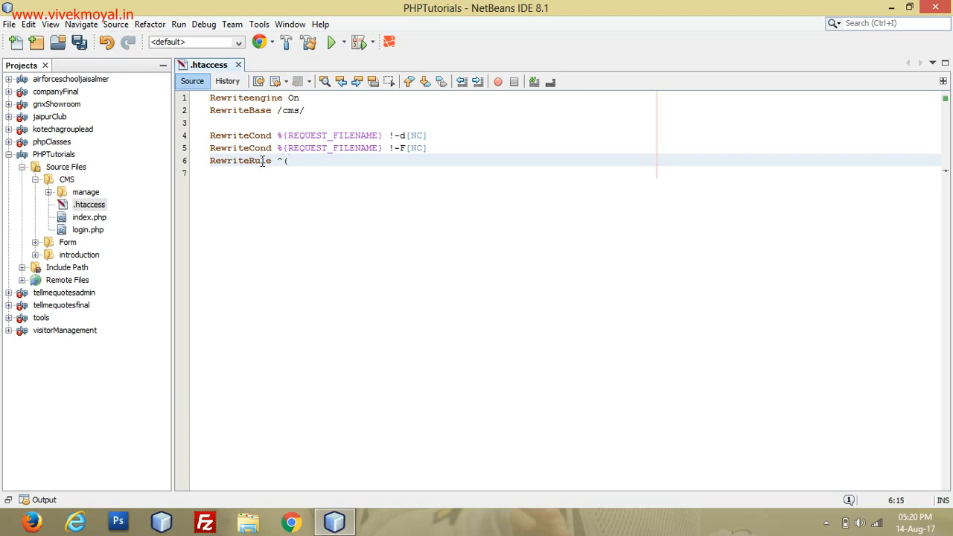
{"action": "type", "text": ".*"}
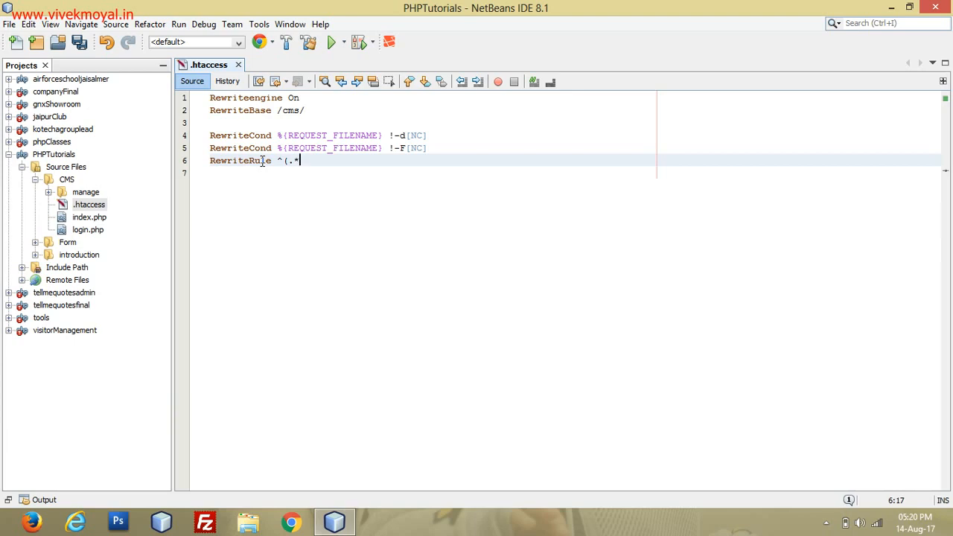
{"action": "type", "text": ")"}
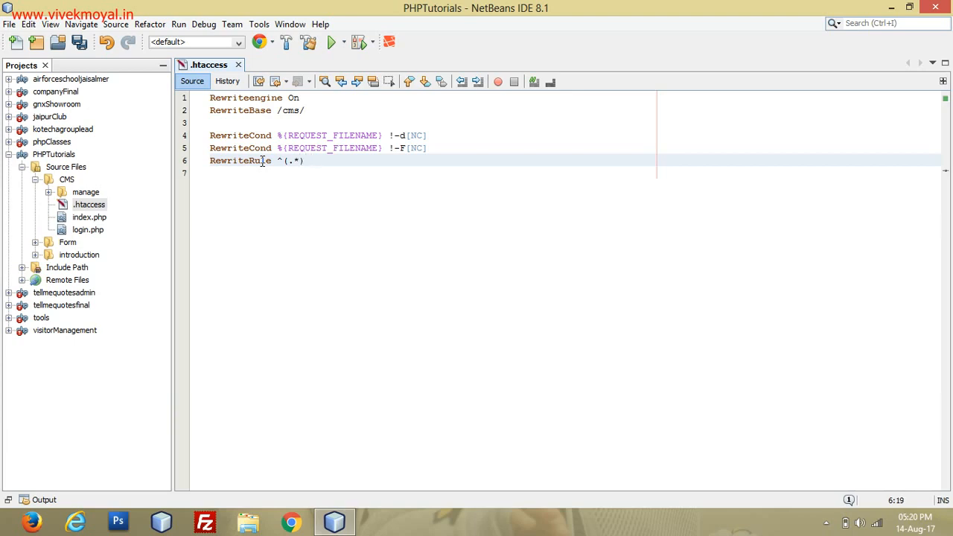
{"action": "type", "text": "index.hp"}
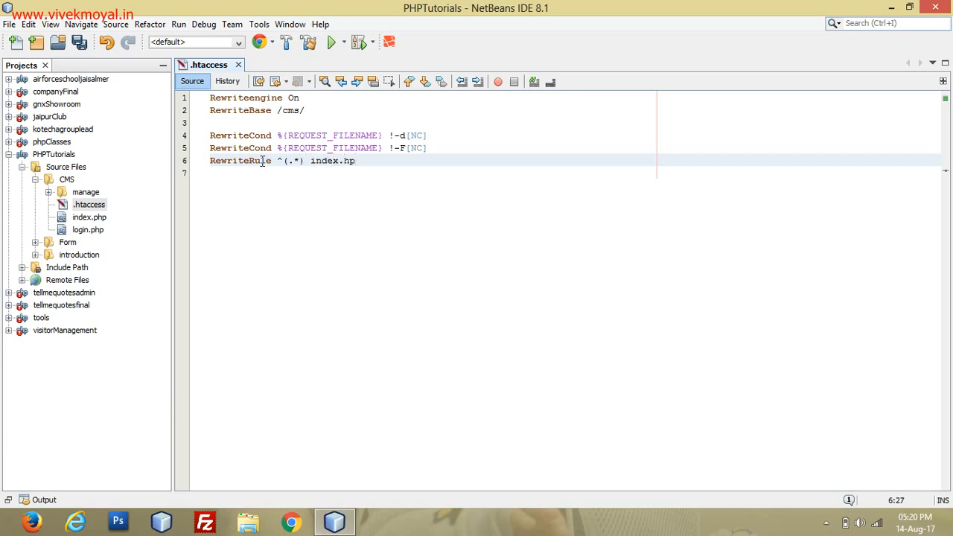
{"action": "type", "text": "p"}
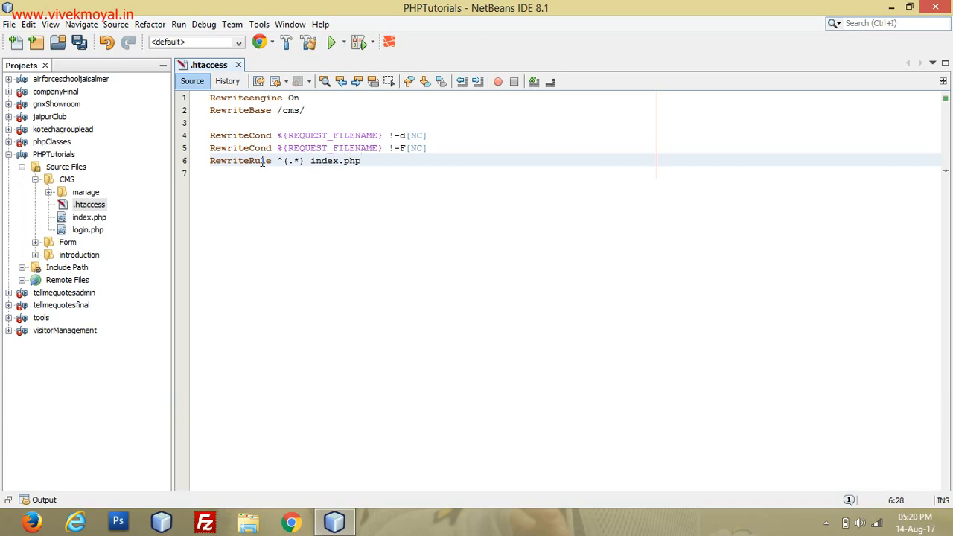
{"action": "type", "text": "?"}
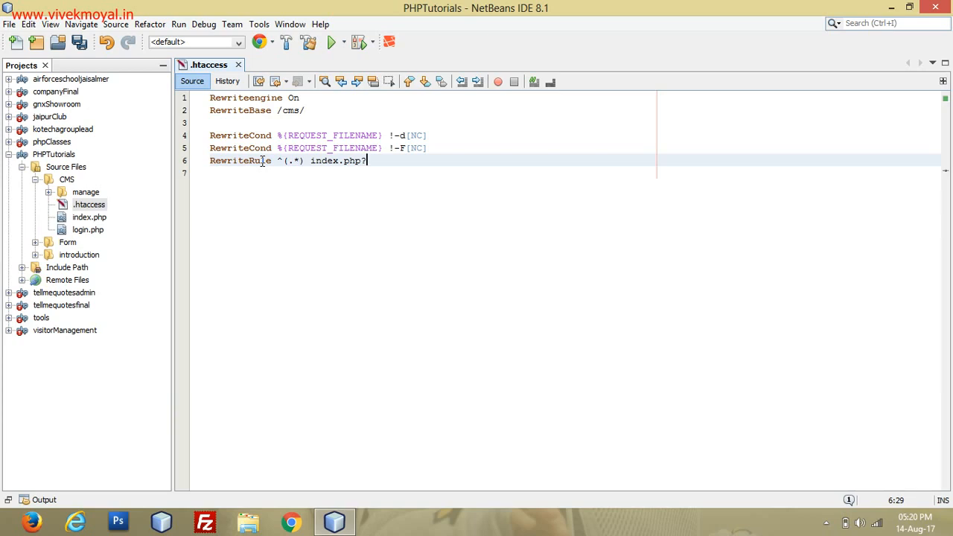
Step: Complete the rule with id=$1 [QSA,L] and save the .htaccess file
{"action": "type", "text": "=f"}
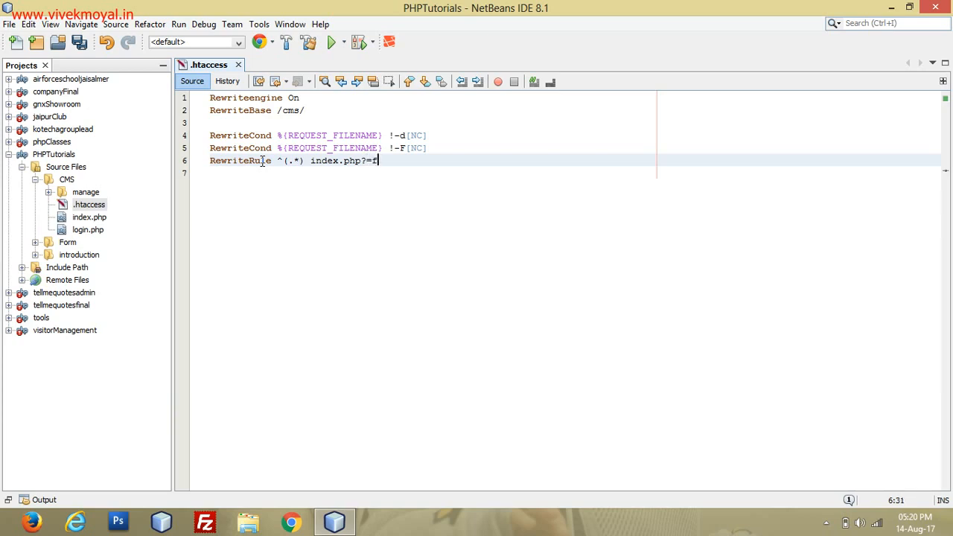
{"action": "key", "text": "BackSpace"}
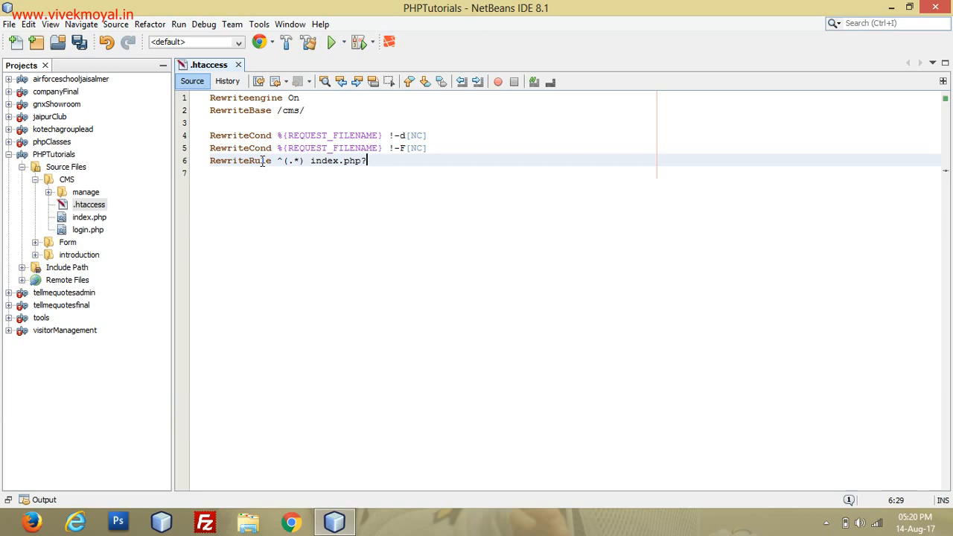
{"action": "type", "text": "id"}
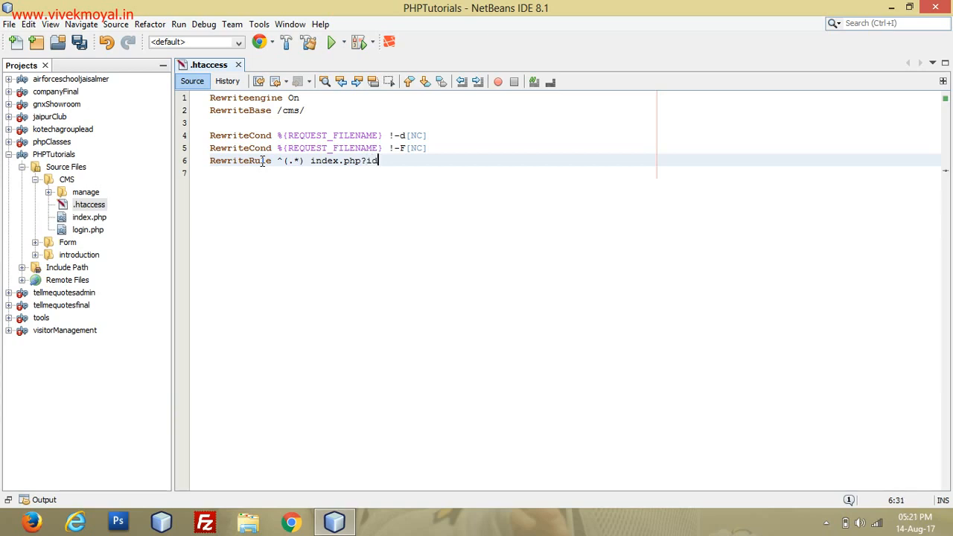
{"action": "type", "text": "="}
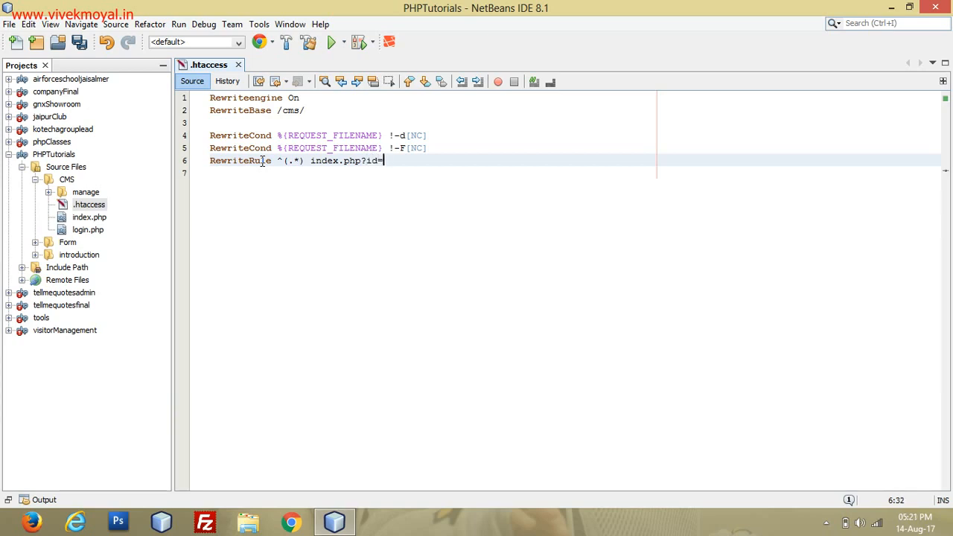
{"action": "type", "text": "$1 ["}
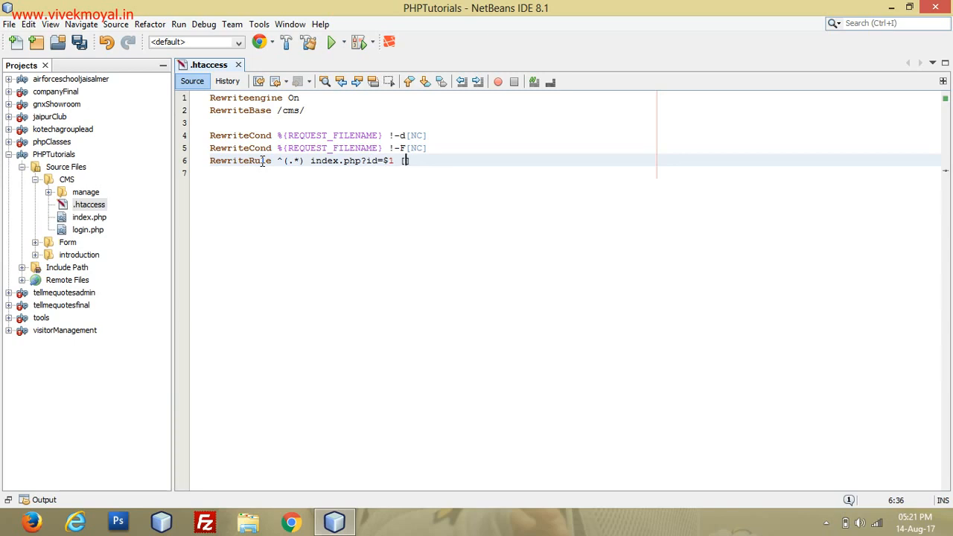
{"action": "type", "text": "QSA]"}
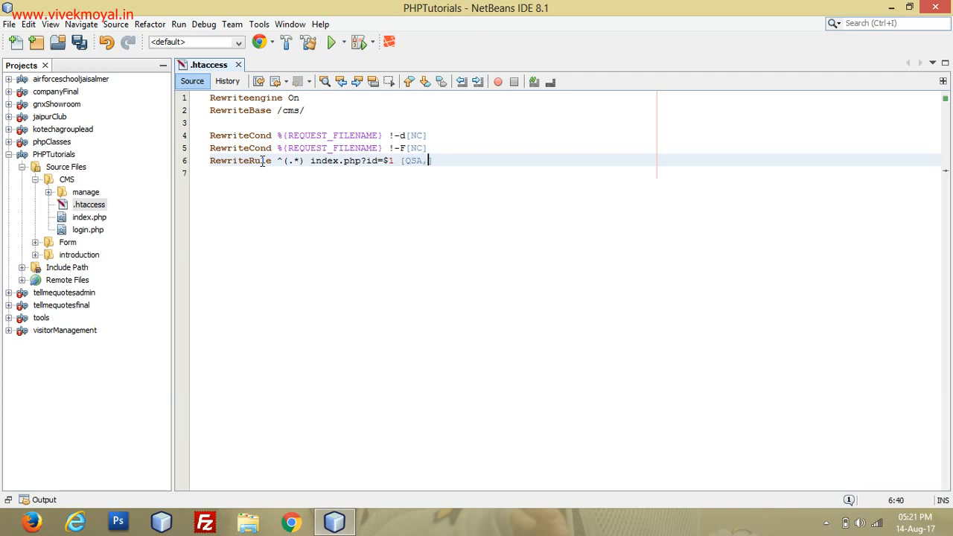
{"action": "type", "text": "L]"}
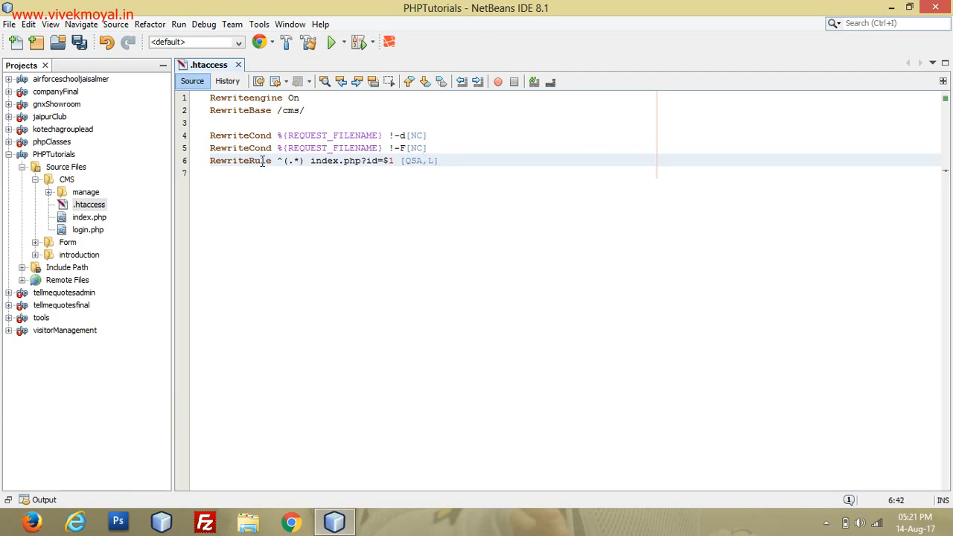
{"action": "key", "text": "ctrl+s"}
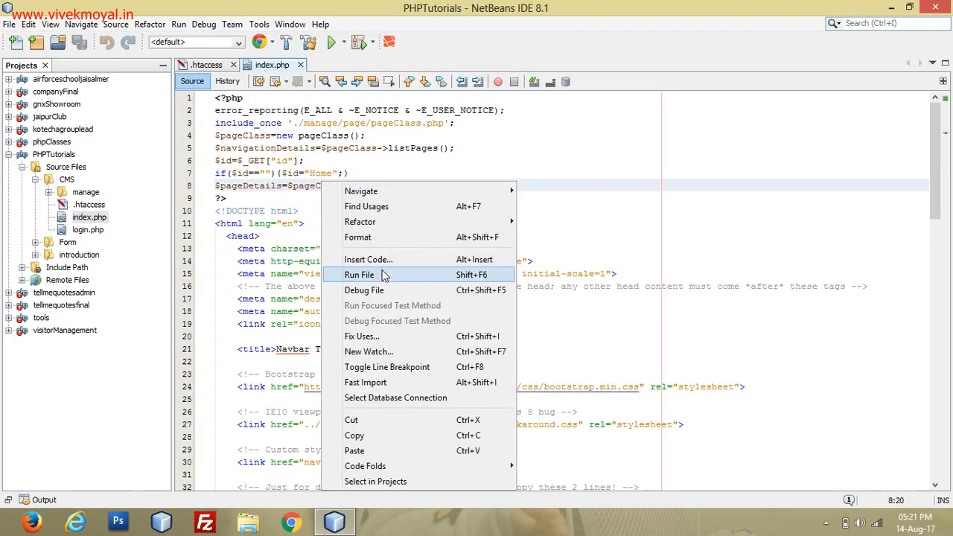
Step: Run index.php in Chrome and browse Home, About and Contact pages at index.php?id= URLs
{"action": "left_click", "coordinate": [360, 274]}
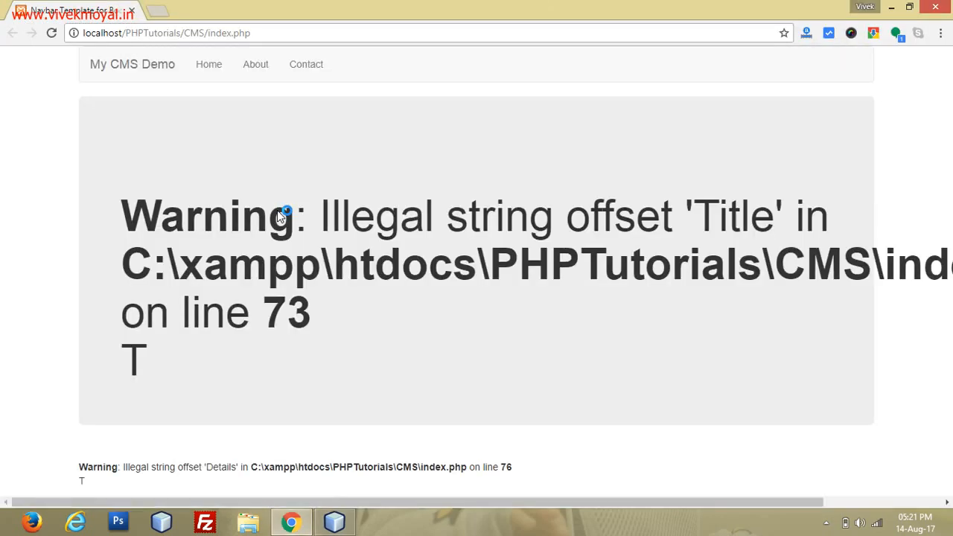
{"action": "mouse_move", "coordinate": [158, 122]}
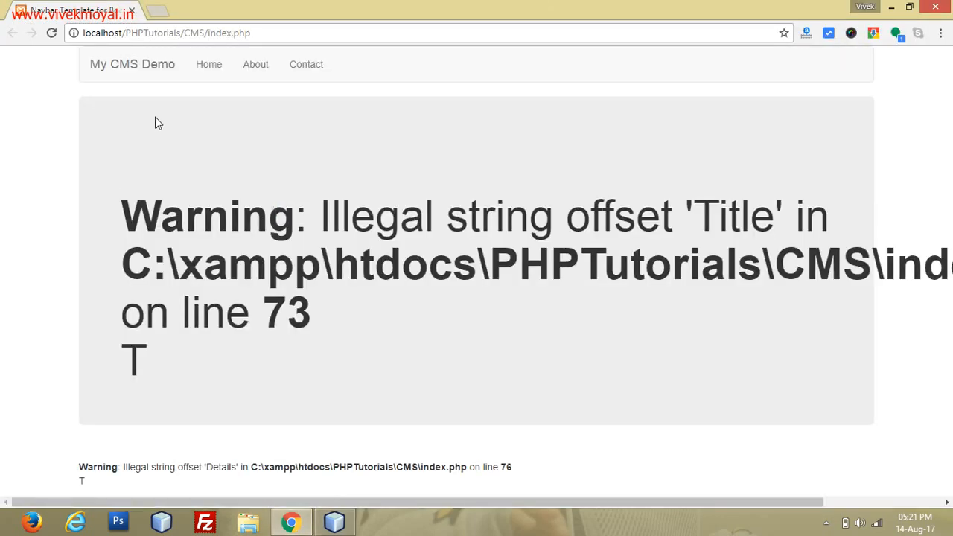
{"action": "left_click", "coordinate": [208, 64]}
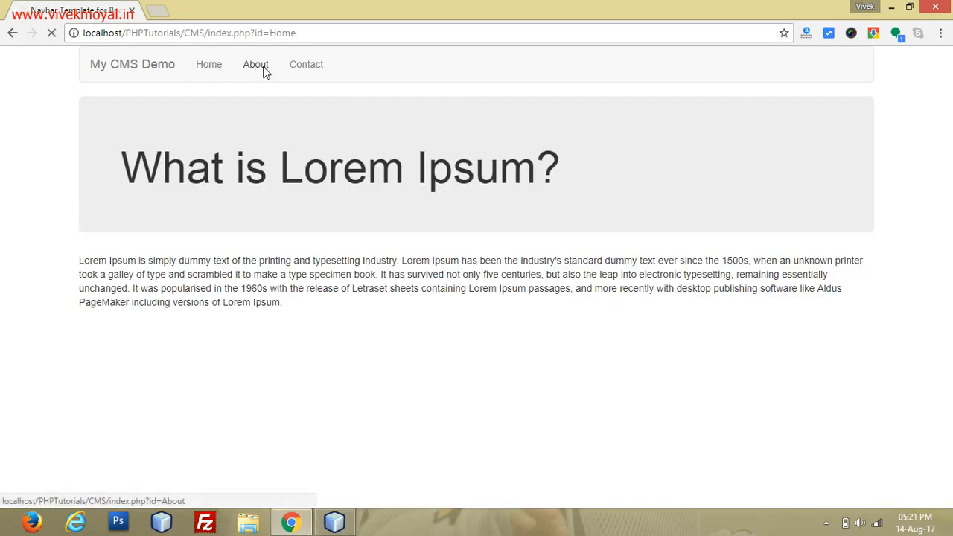
{"action": "left_click", "coordinate": [307, 64]}
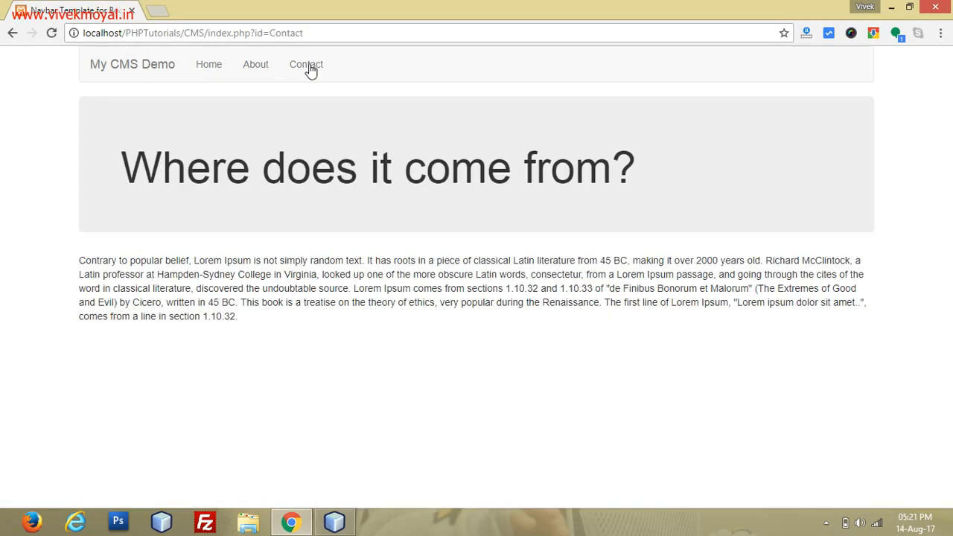
{"action": "left_click", "coordinate": [256, 64]}
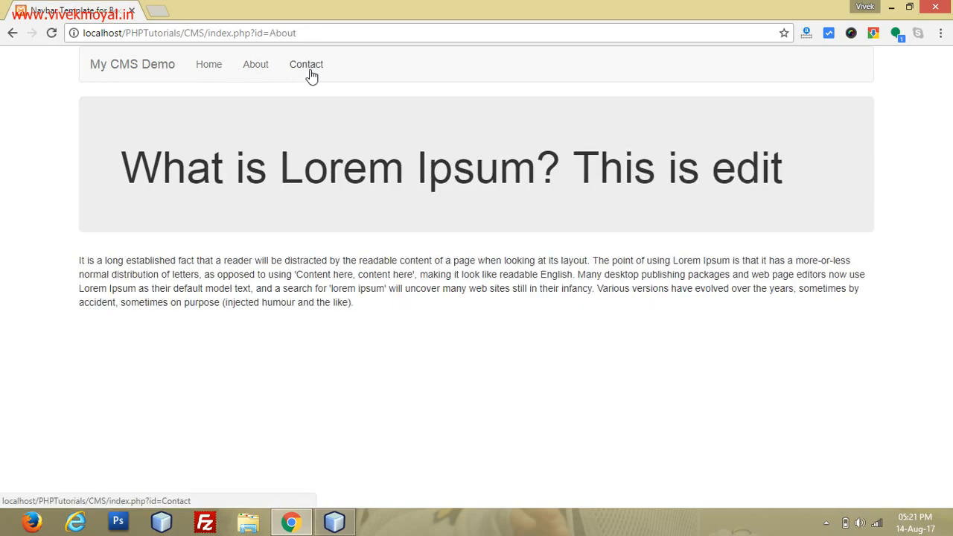
{"action": "left_click", "coordinate": [307, 64]}
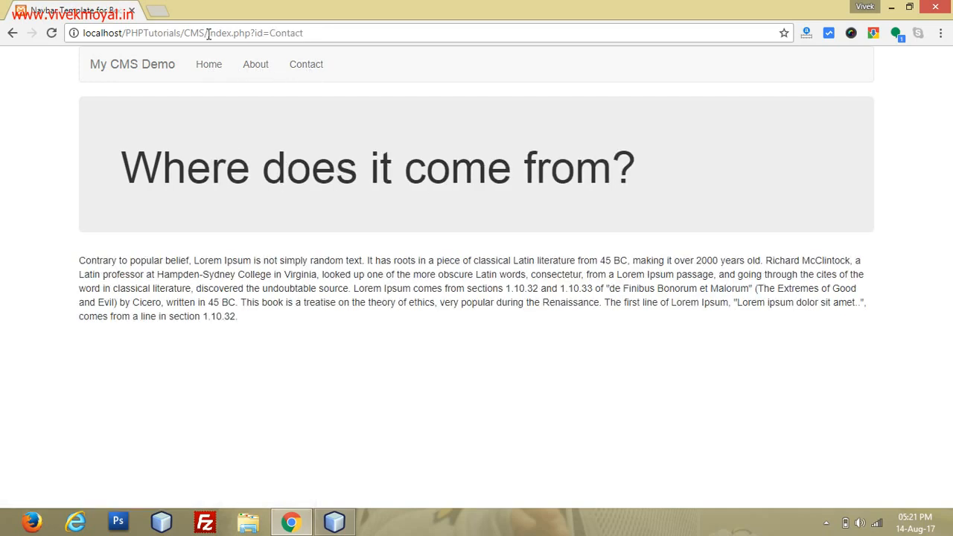
{"action": "double_click", "coordinate": [236, 33]}
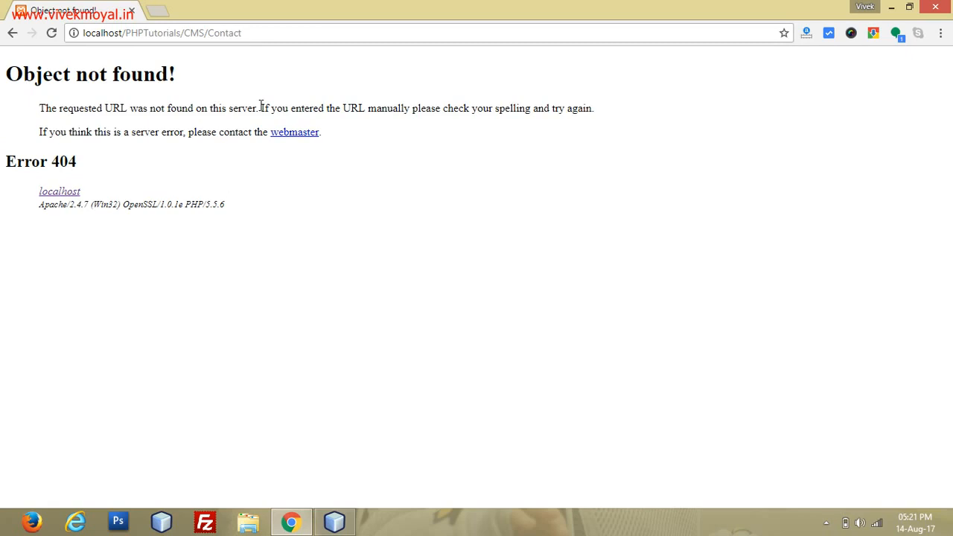
{"action": "mouse_move", "coordinate": [166, 16]}
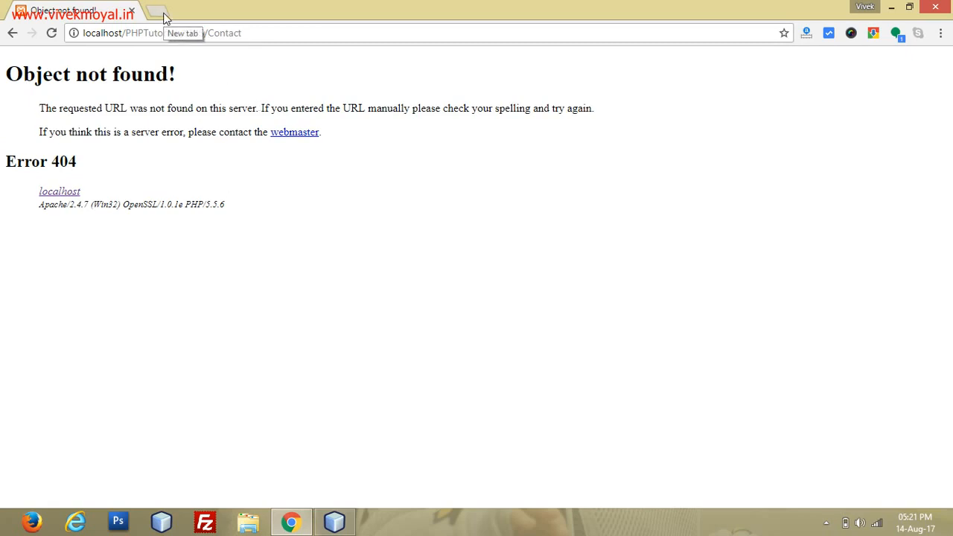
Step: Load /CMS/Contact without index.php?id=, which returns a 404 Object not found page
{"action": "left_click", "coordinate": [333, 521]}
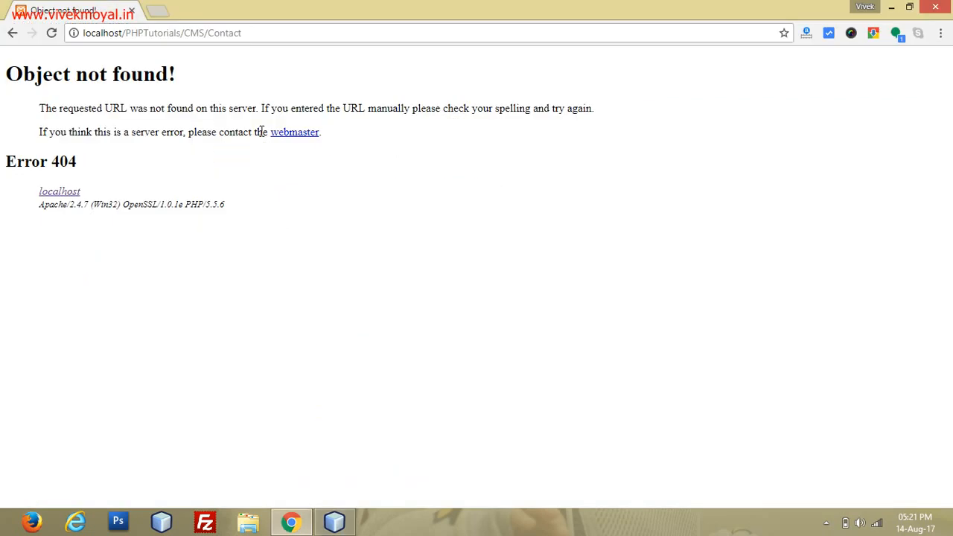
{"action": "left_click", "coordinate": [156, 10]}
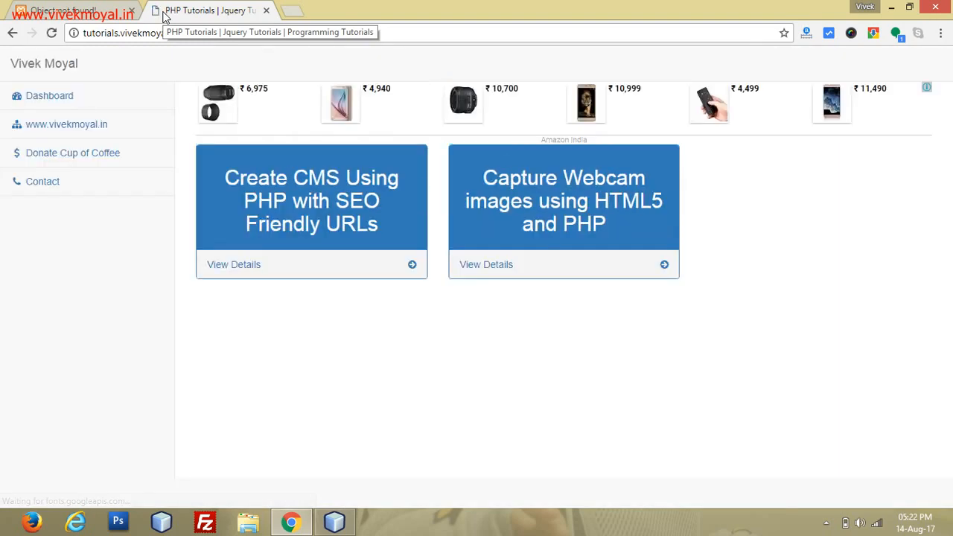
{"action": "mouse_move", "coordinate": [324, 207]}
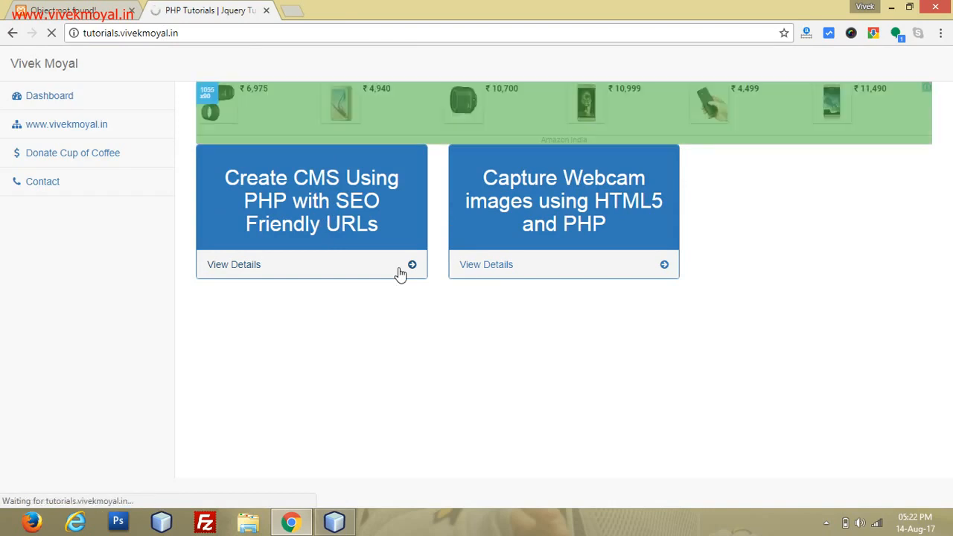
Step: Open the live CMS demo from the Create CMS tutorial card on tutorials.vivekmoyal.in
{"action": "left_click", "coordinate": [232, 265]}
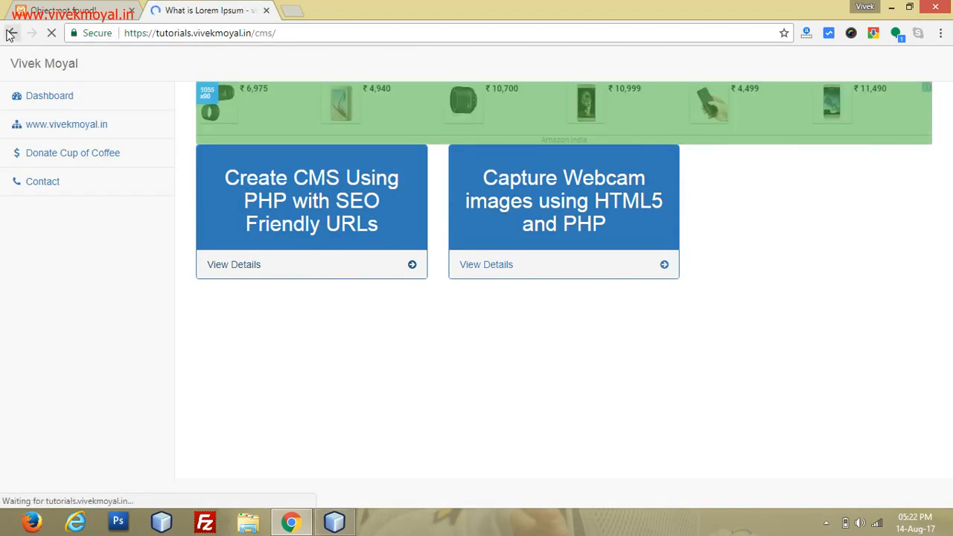
{"action": "left_click", "coordinate": [12, 33]}
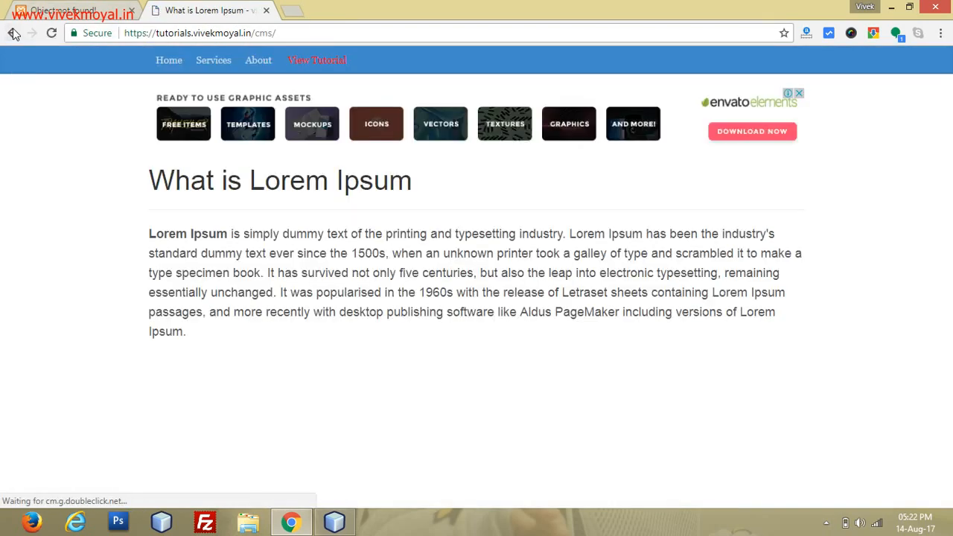
{"action": "left_click", "coordinate": [12, 33]}
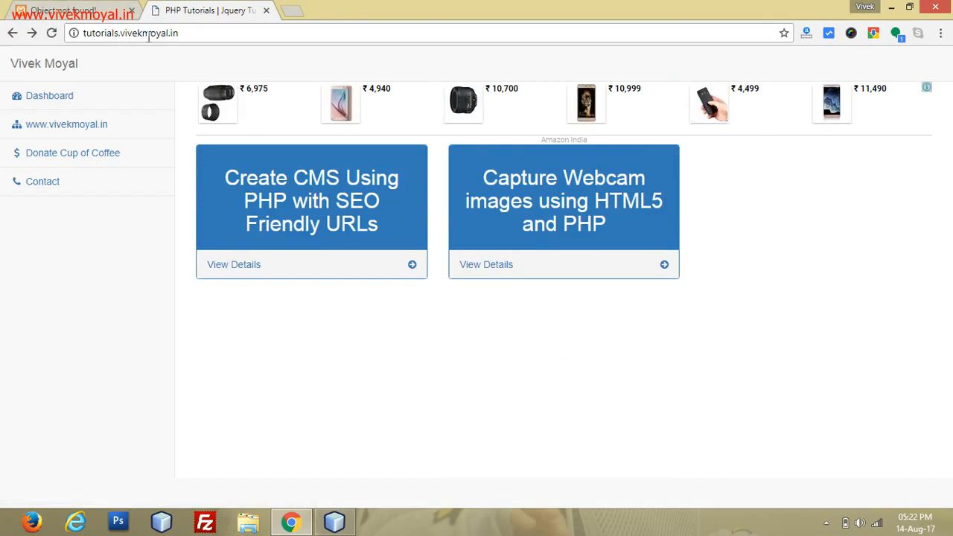
{"action": "mouse_move", "coordinate": [288, 258]}
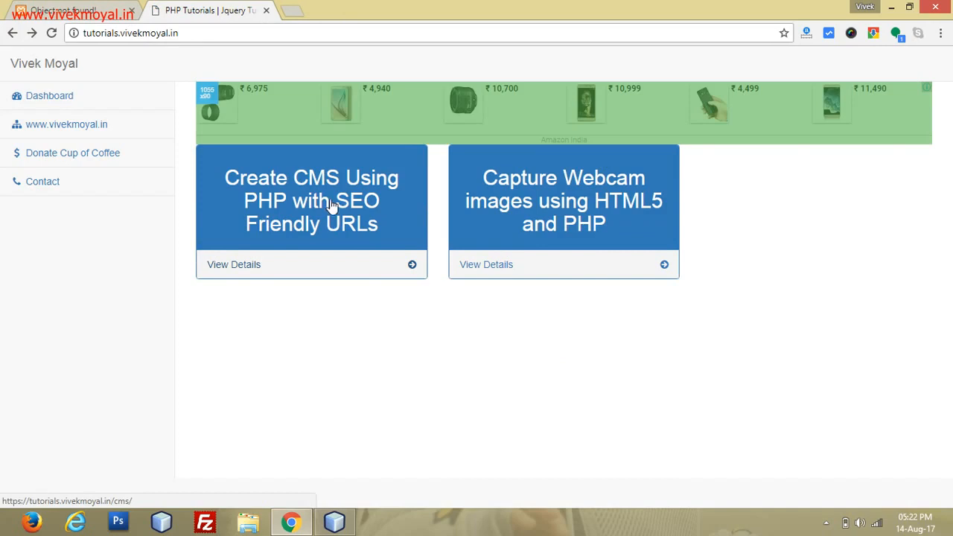
{"action": "mouse_move", "coordinate": [401, 209]}
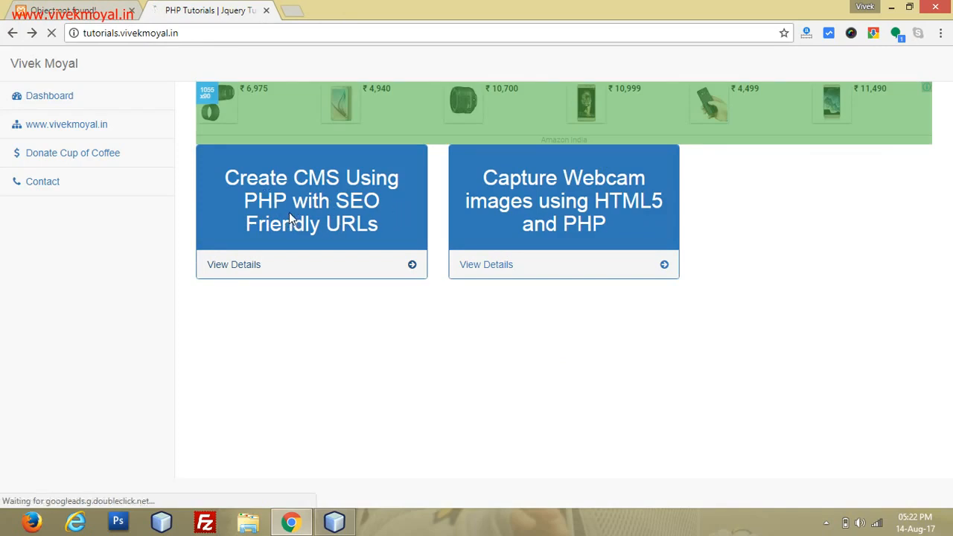
{"action": "left_click", "coordinate": [233, 265]}
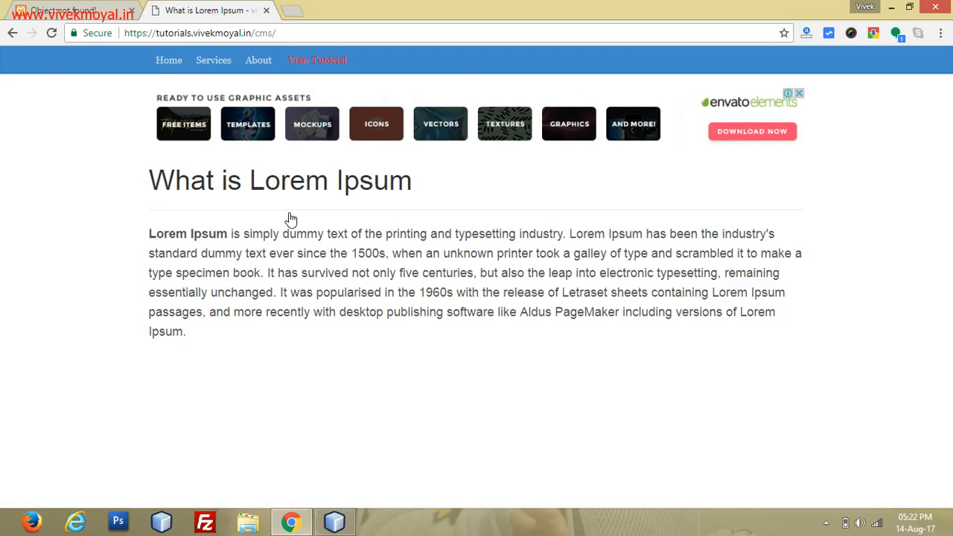
{"action": "mouse_move", "coordinate": [596, 196]}
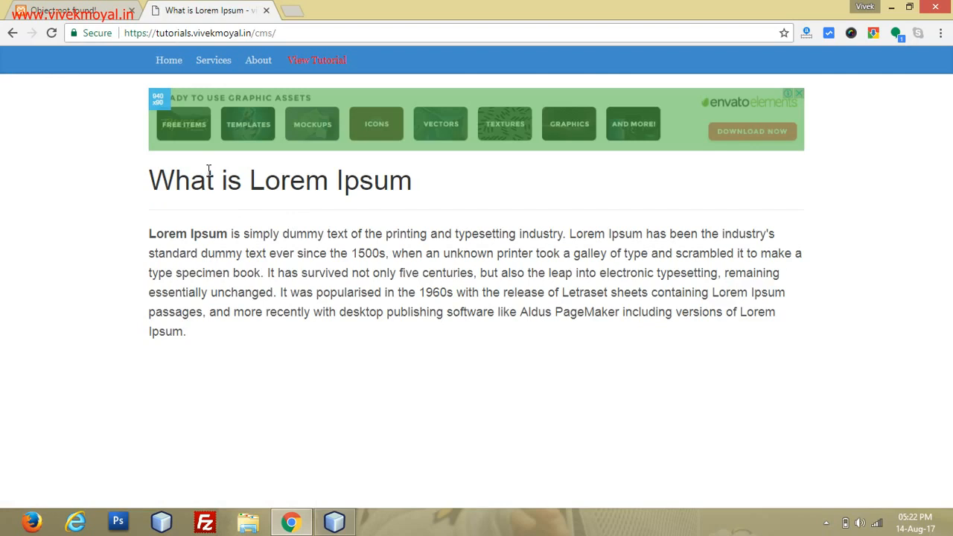
{"action": "mouse_move", "coordinate": [261, 80]}
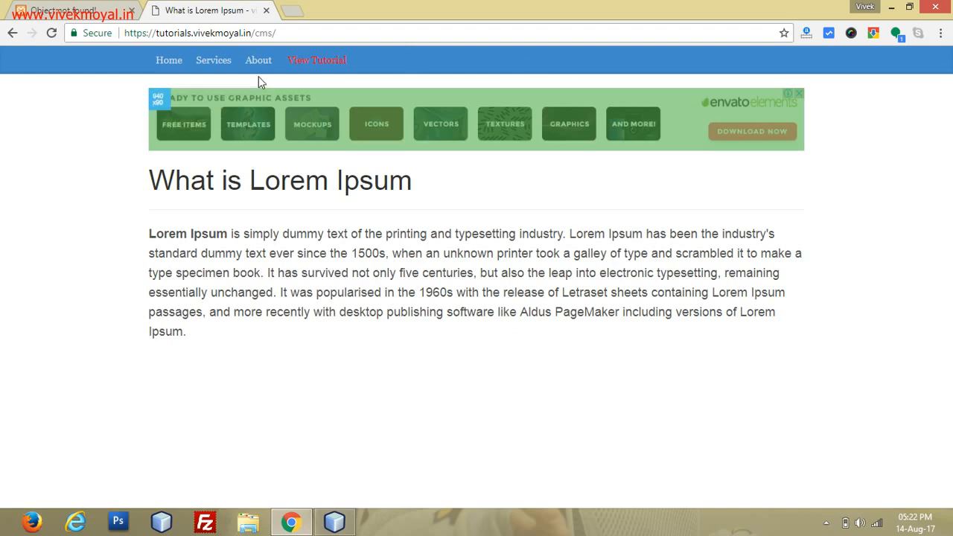
{"action": "mouse_move", "coordinate": [262, 33]}
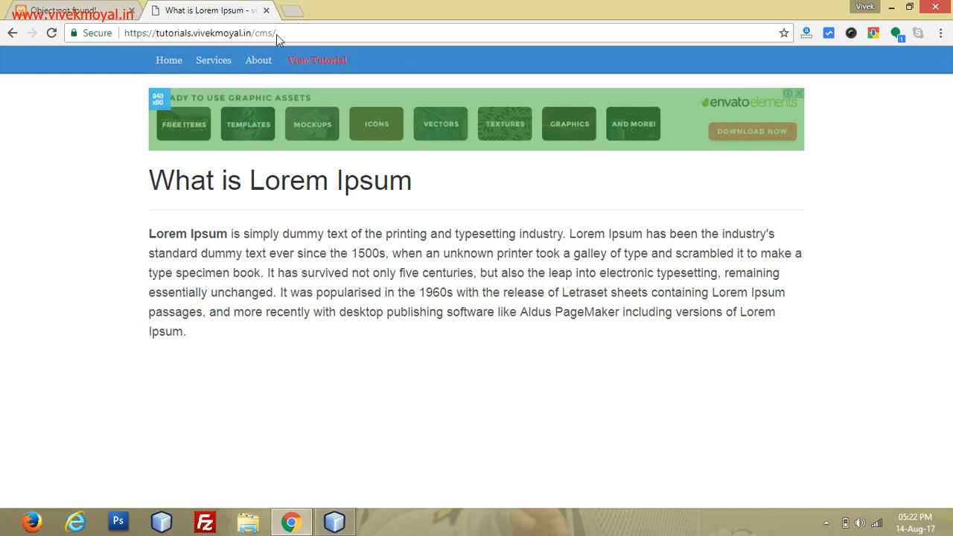
{"action": "mouse_move", "coordinate": [168, 60]}
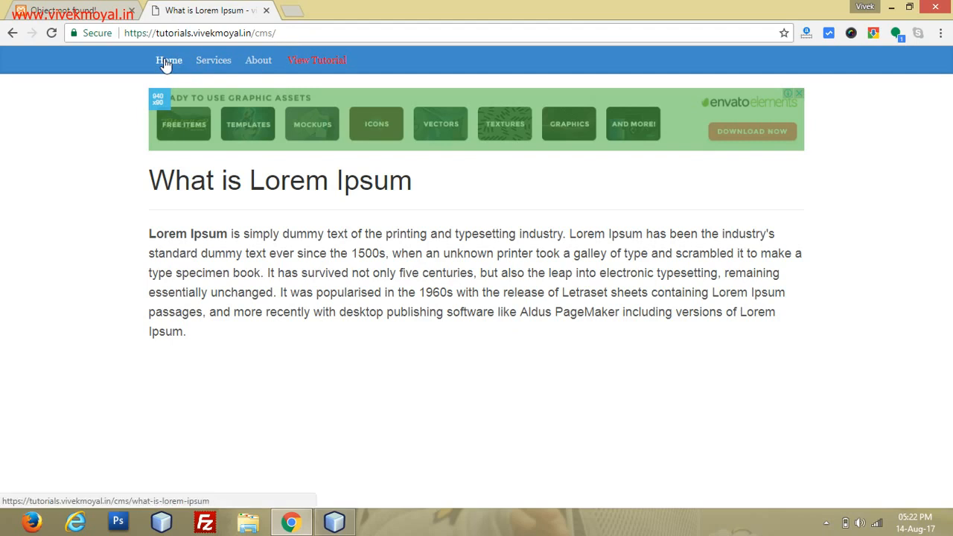
Step: Browse the live demo's Home and Services pages at the friendly URL /cms/this-is-demo-service, then return to the local tab
{"action": "left_click", "coordinate": [214, 60]}
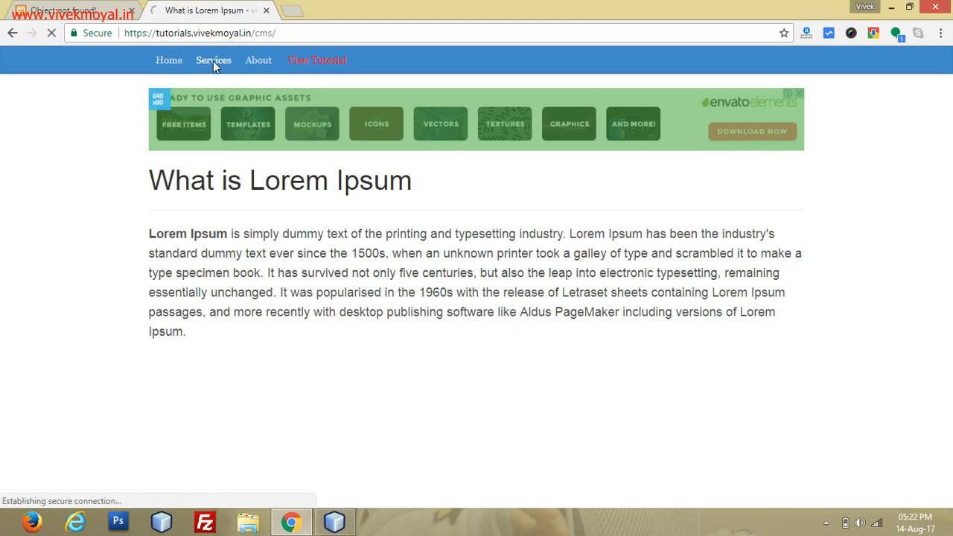
{"action": "left_click", "coordinate": [214, 59]}
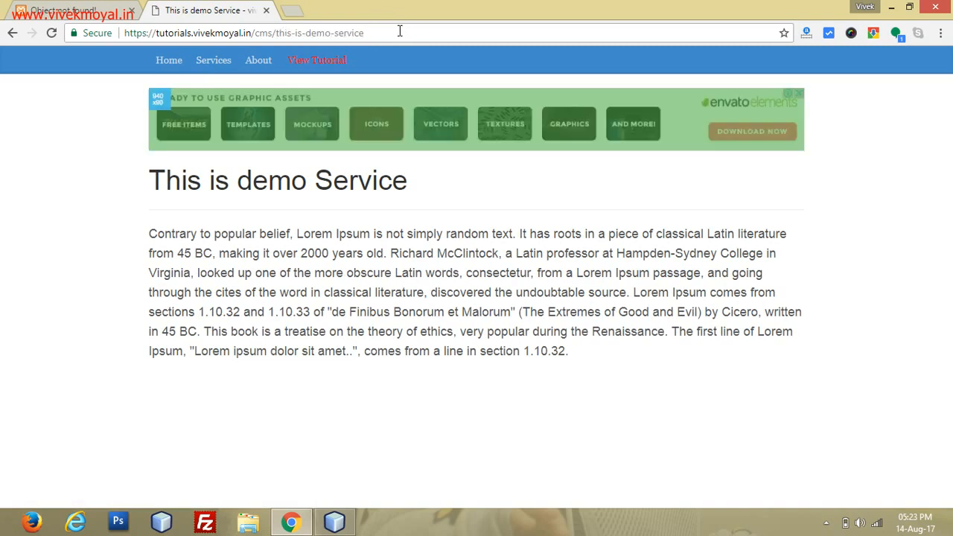
{"action": "left_click", "coordinate": [62, 9]}
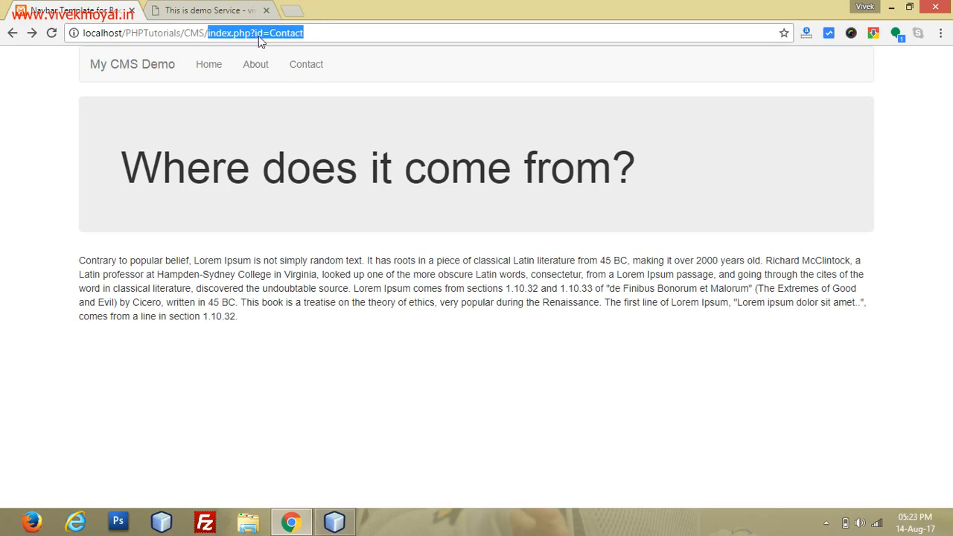
Step: Request localhost/PHPTutorials/CMS/Contact again, confirming the 404 Object not found page
{"action": "left_click", "coordinate": [208, 9]}
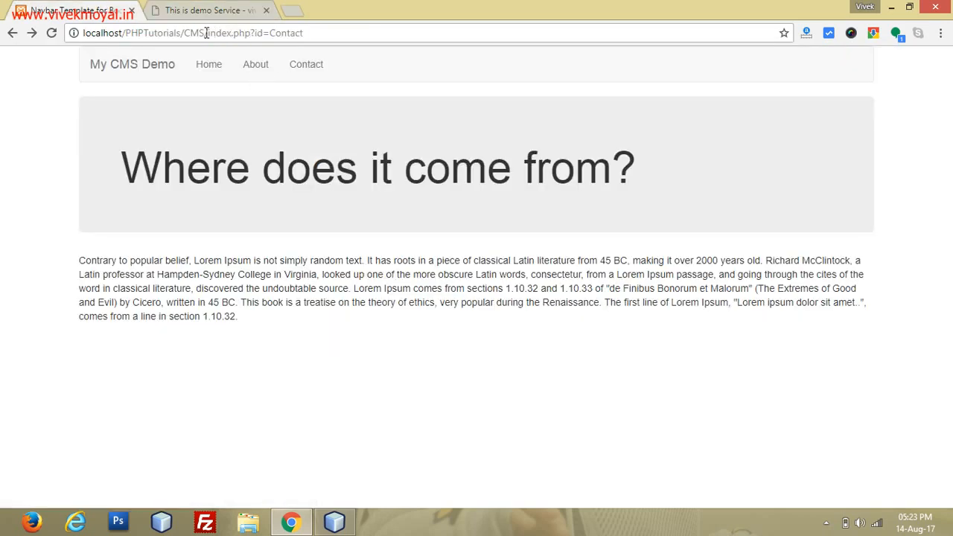
{"action": "double_click", "coordinate": [235, 33]}
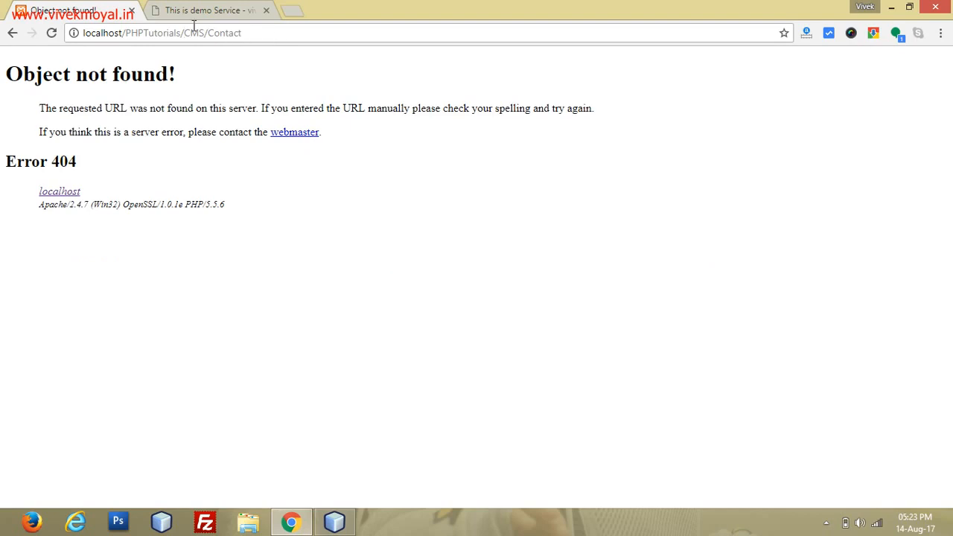
Step: Browse the live demo's About page at /cms/why-do-we-use-it and open the CMS tutorial article
{"action": "left_click", "coordinate": [209, 9]}
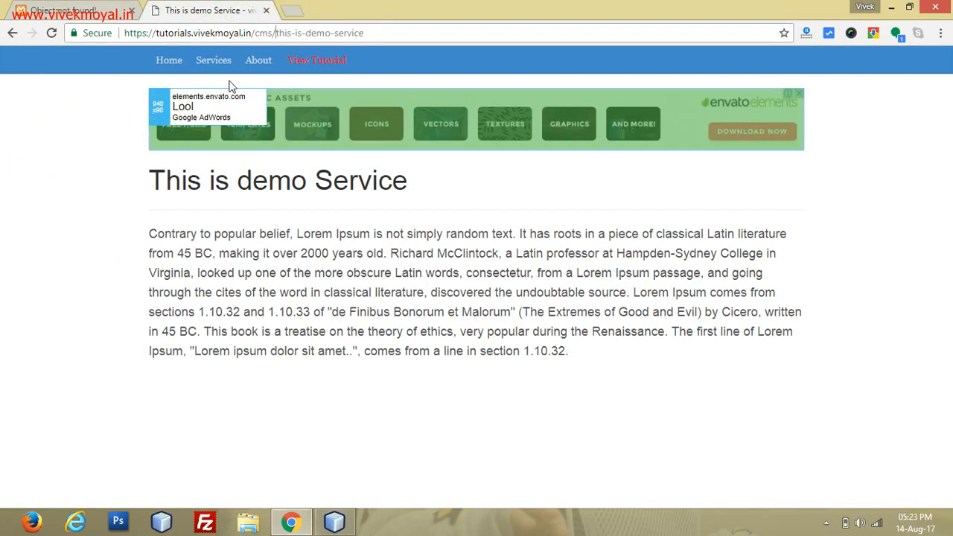
{"action": "left_click", "coordinate": [215, 60]}
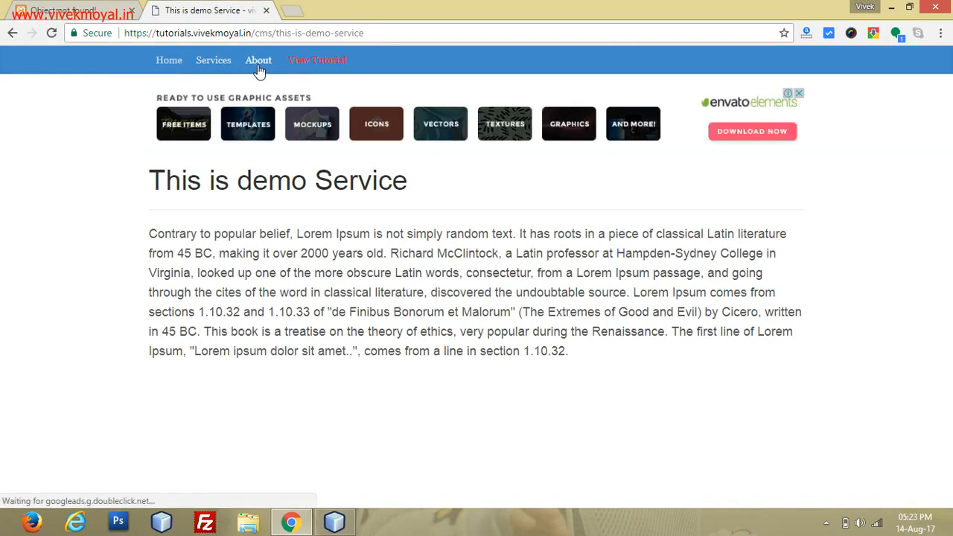
{"action": "left_click", "coordinate": [260, 59]}
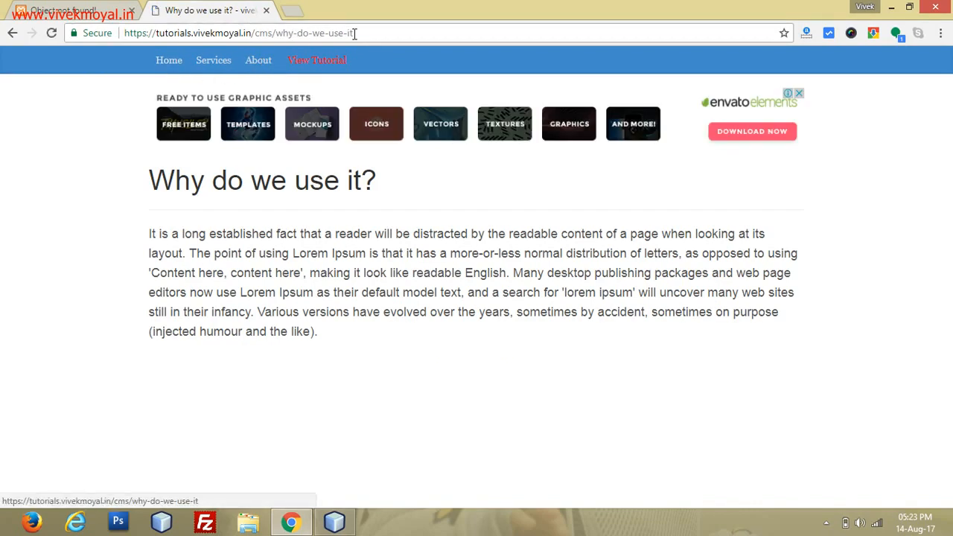
{"action": "left_click", "coordinate": [169, 59]}
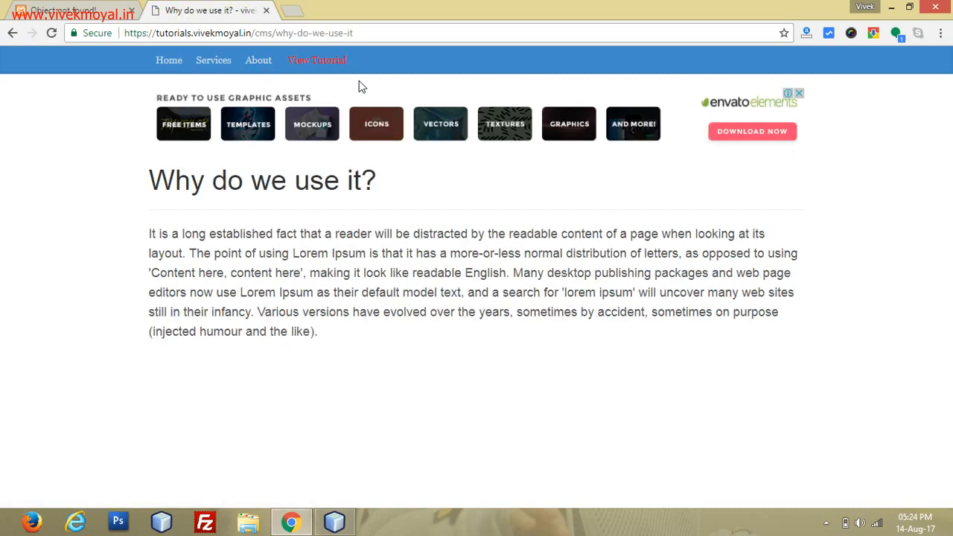
{"action": "mouse_move", "coordinate": [315, 59]}
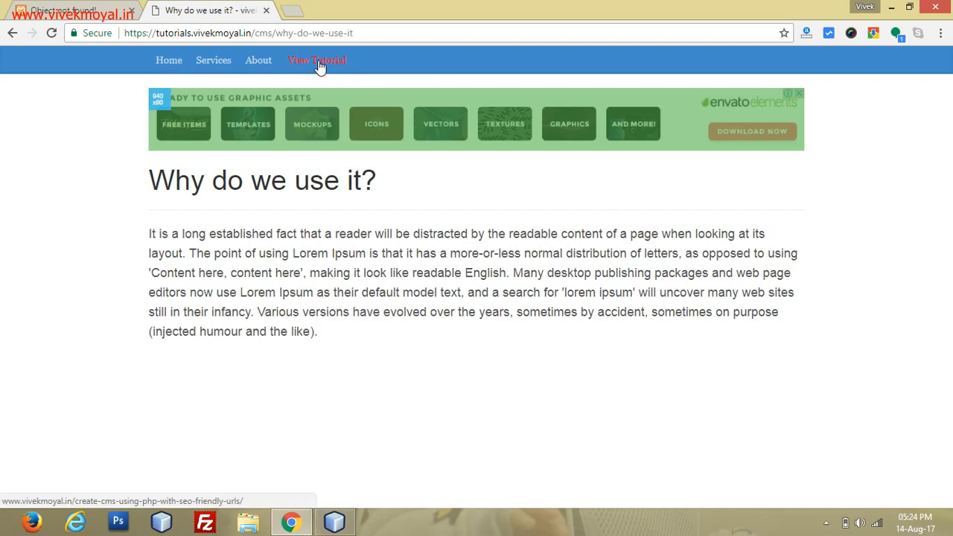
{"action": "left_click", "coordinate": [316, 60]}
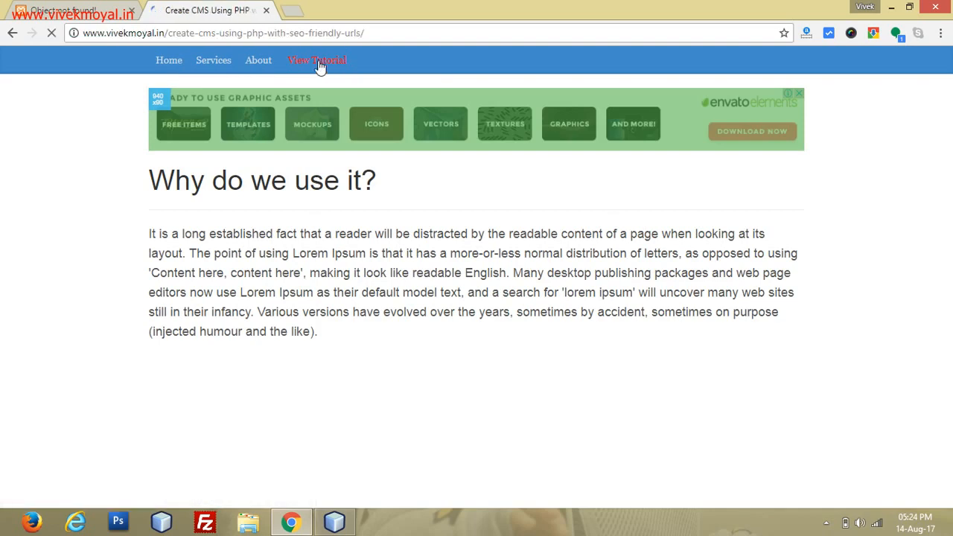
Step: Review the tutorial article down to its .htaccess rewrite-rules section, then return to the CMS project in NetBeans
{"action": "left_click", "coordinate": [315, 60]}
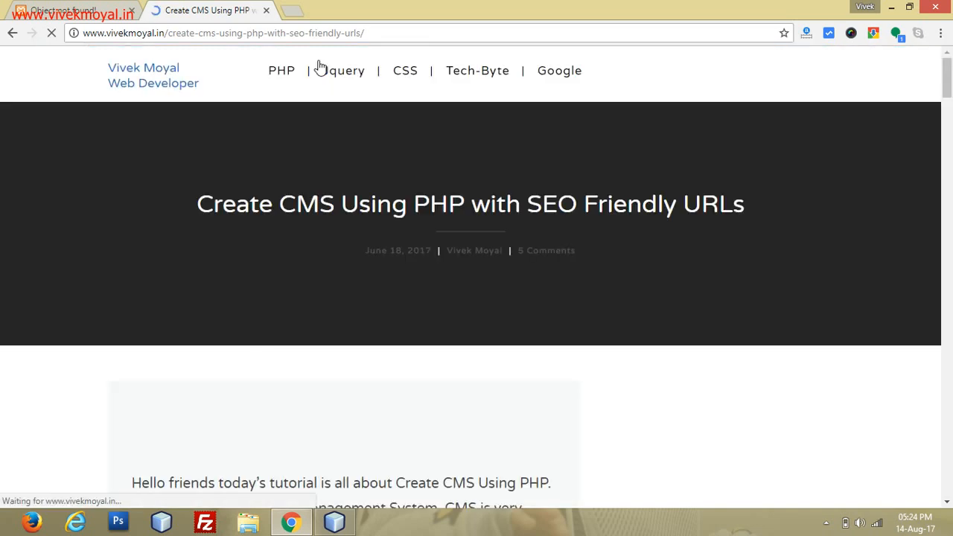
{"action": "scroll", "scroll_direction": "down", "scroll_amount": 3}
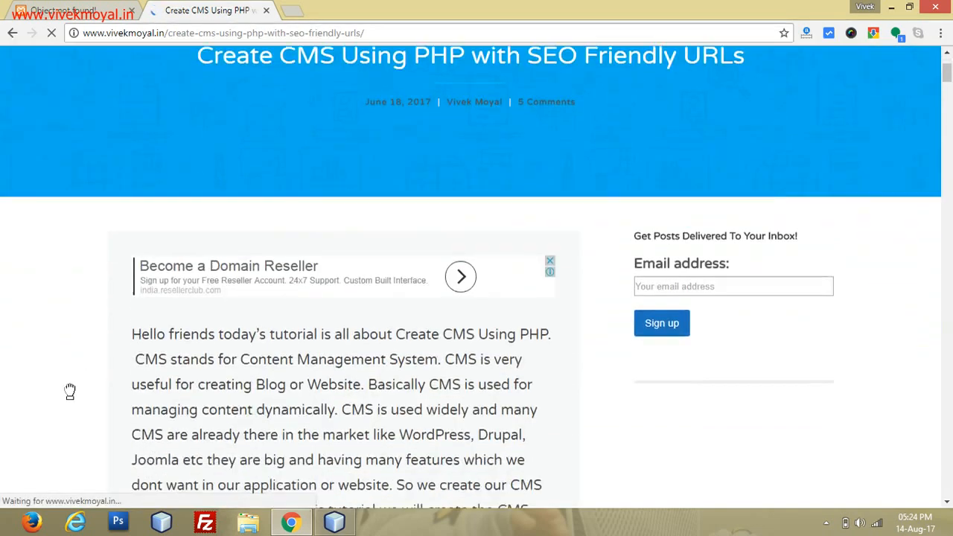
{"action": "scroll", "scroll_direction": "down", "scroll_amount": 3}
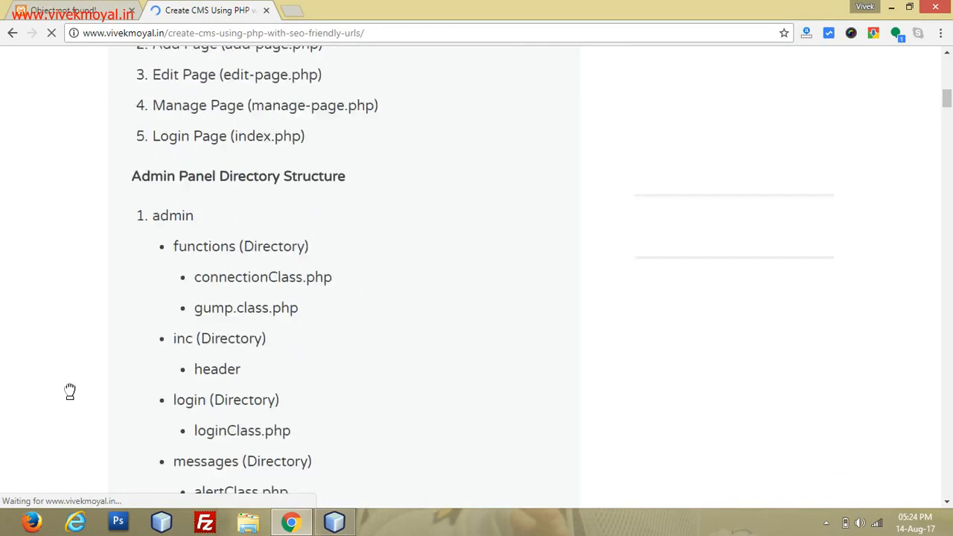
{"action": "scroll", "scroll_direction": "down", "scroll_amount": 3}
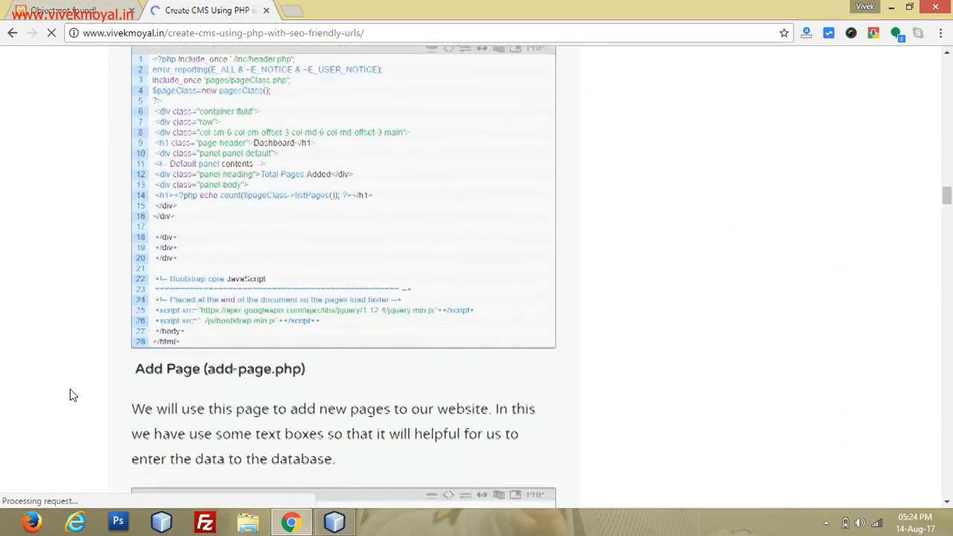
{"action": "scroll", "scroll_direction": "down", "scroll_amount": 3}
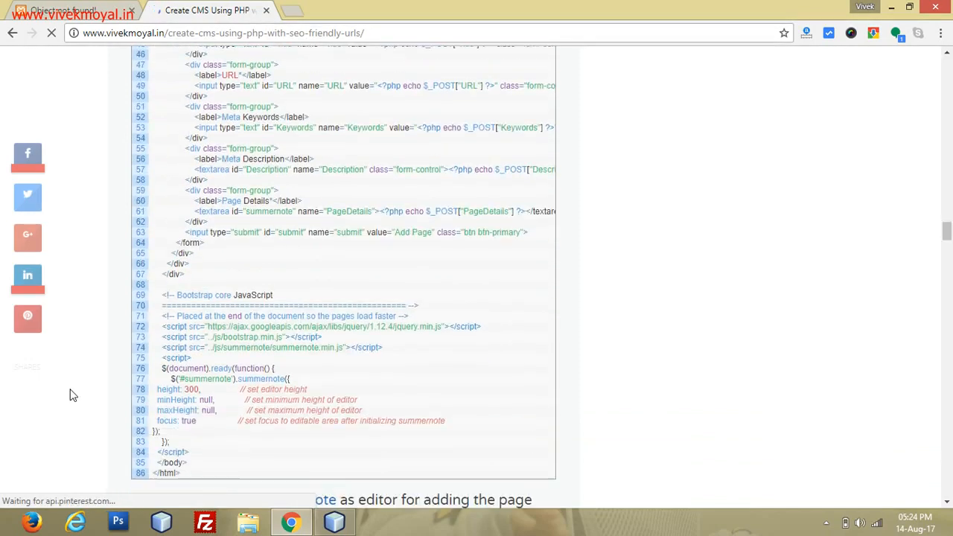
{"action": "scroll", "scroll_direction": "down", "scroll_amount": 3}
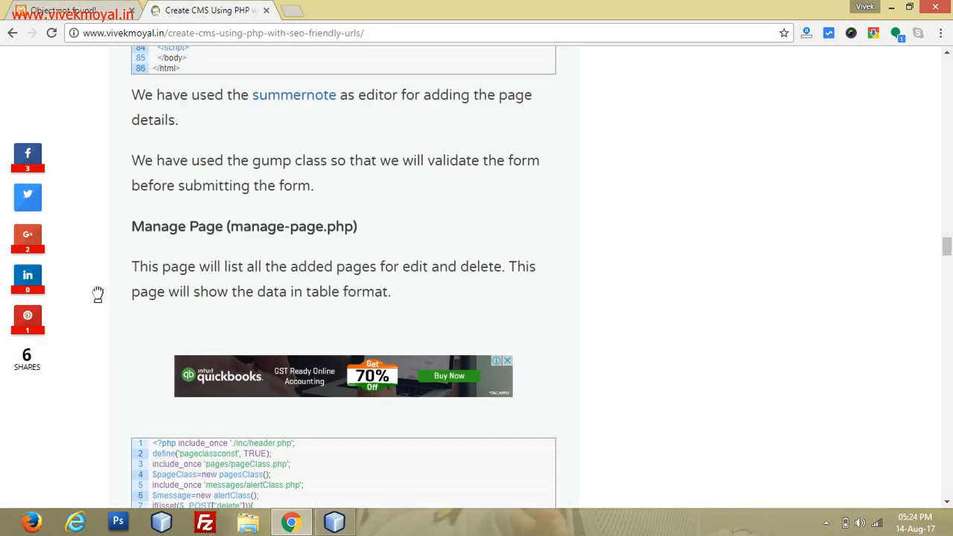
{"action": "mouse_move", "coordinate": [128, 359]}
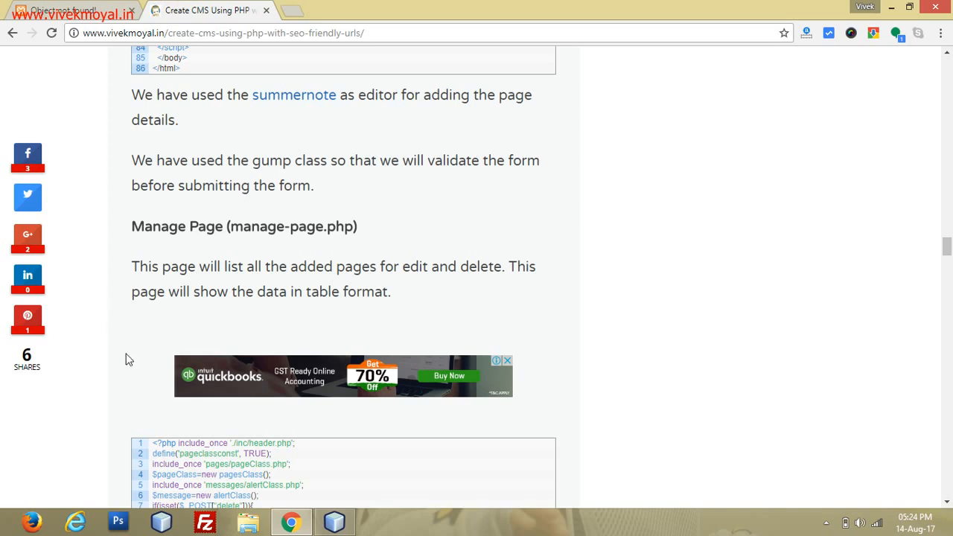
{"action": "scroll", "scroll_direction": "down", "scroll_amount": 3}
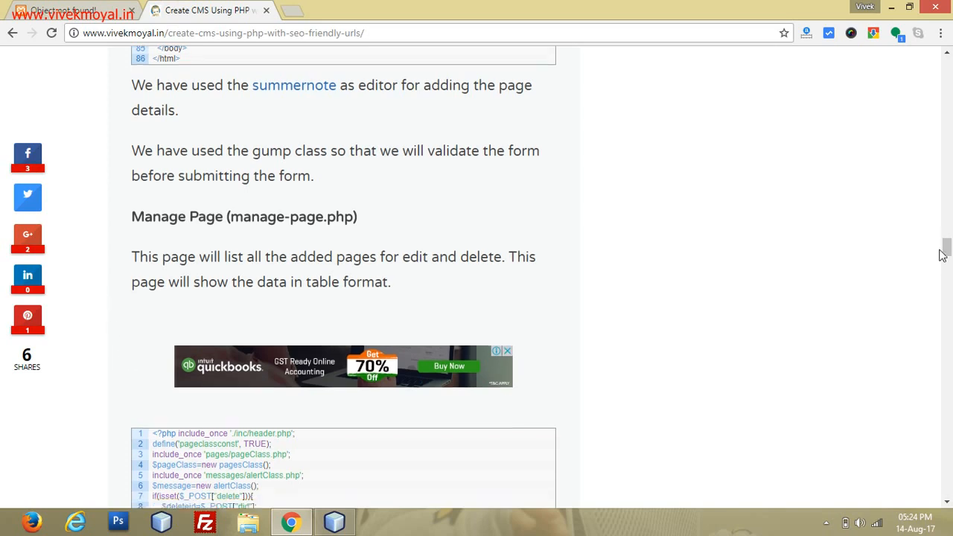
{"action": "scroll", "scroll_direction": "down", "scroll_amount": 3}
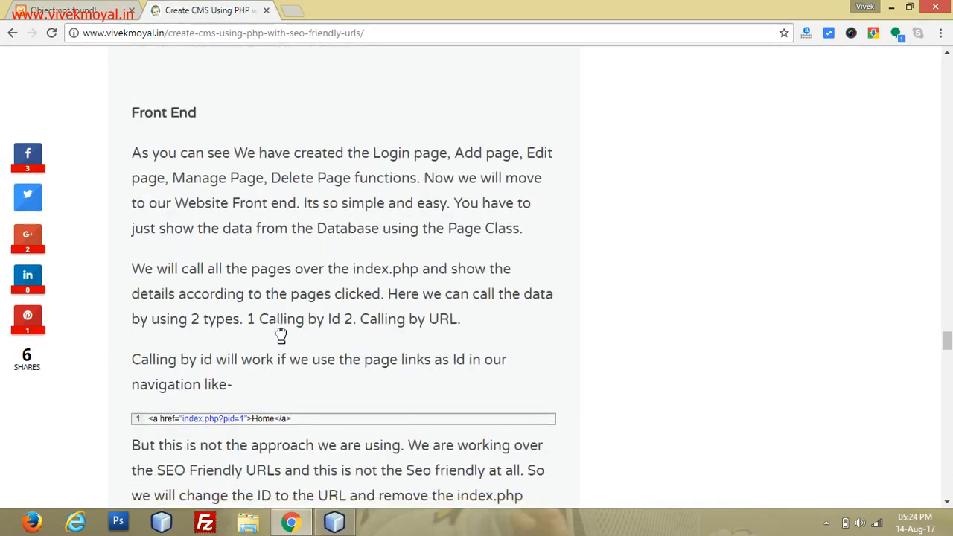
{"action": "scroll", "scroll_direction": "down", "scroll_amount": 3}
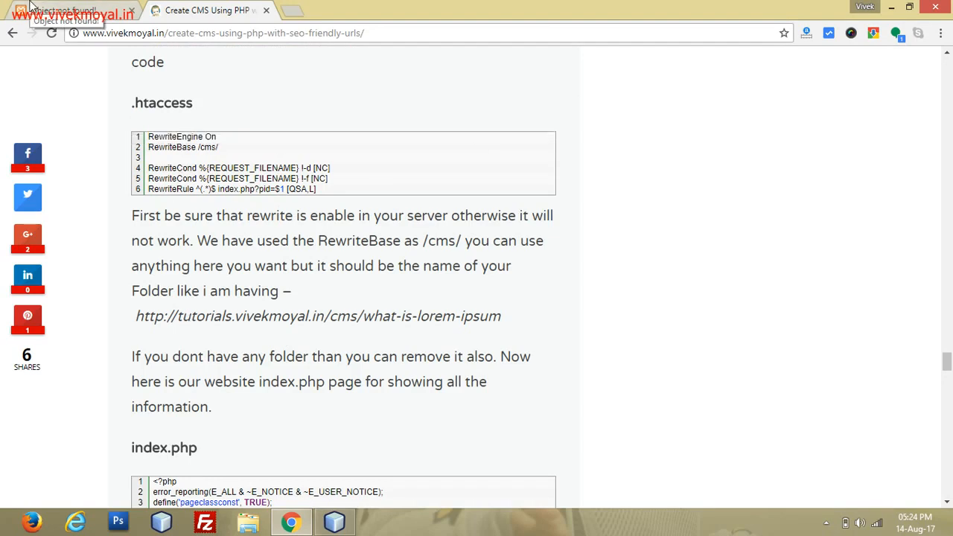
{"action": "left_click", "coordinate": [334, 521]}
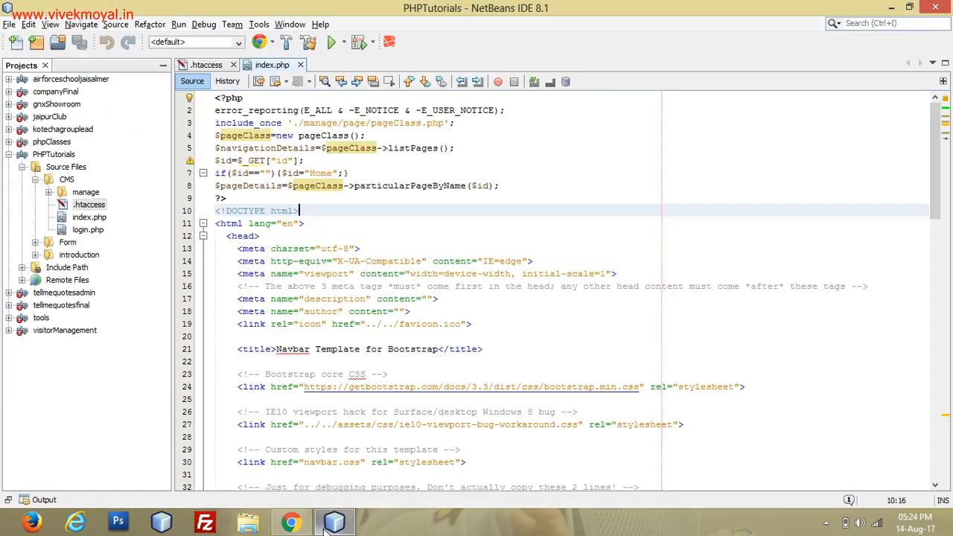
Step: View the CMS .htaccess with RewriteBase /cms/ and the index.php?id=$1 RewriteRule, and save it
{"action": "left_click", "coordinate": [206, 65]}
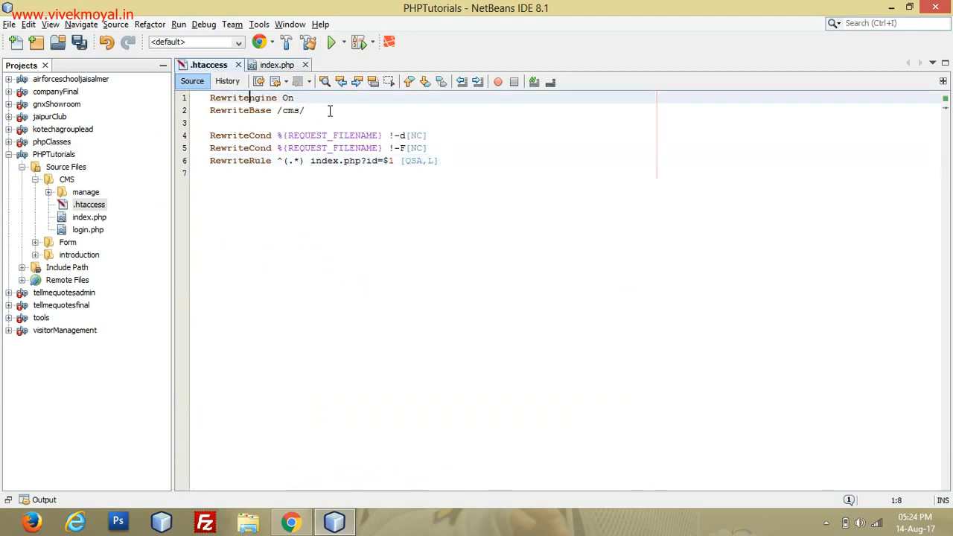
{"action": "key", "text": "ctrl+s"}
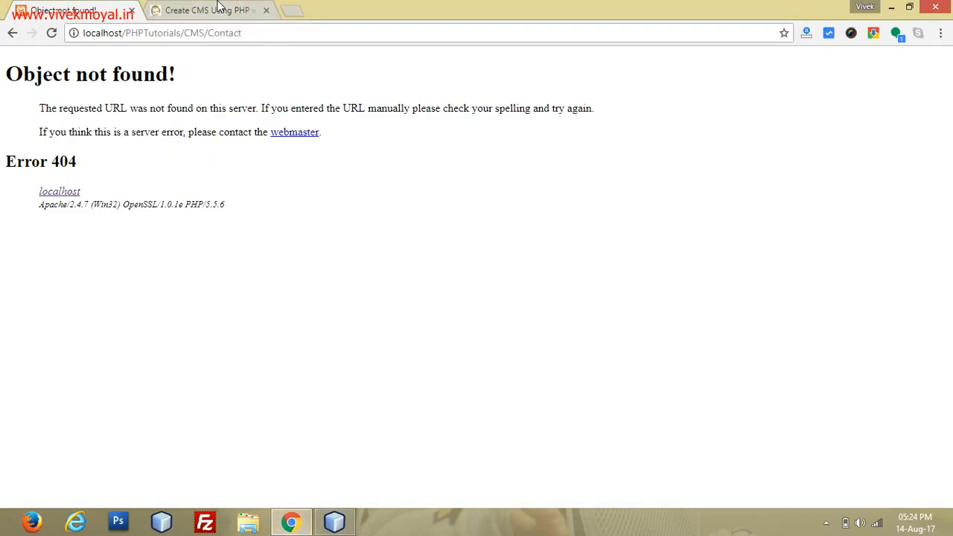
Step: Go through the article's index.php code to the end and launch the live CMS demo at /cms/why-do-we-use-it
{"action": "left_click", "coordinate": [201, 9]}
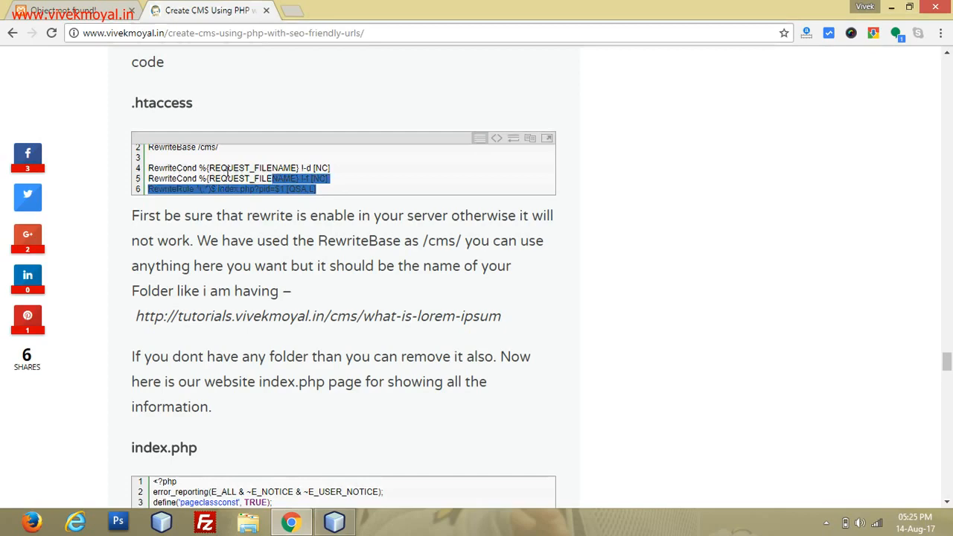
{"action": "scroll", "scroll_direction": "down", "scroll_amount": 3}
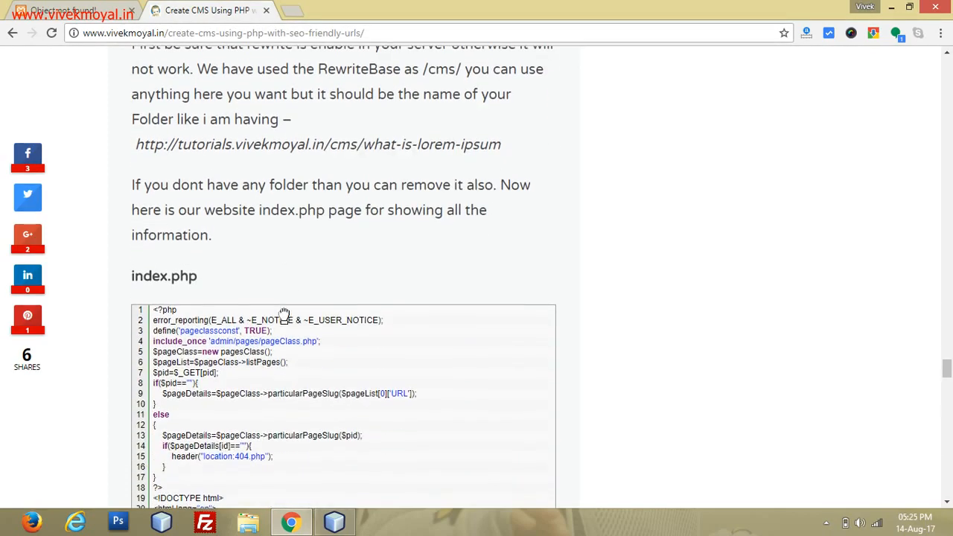
{"action": "scroll", "scroll_direction": "down", "scroll_amount": 3}
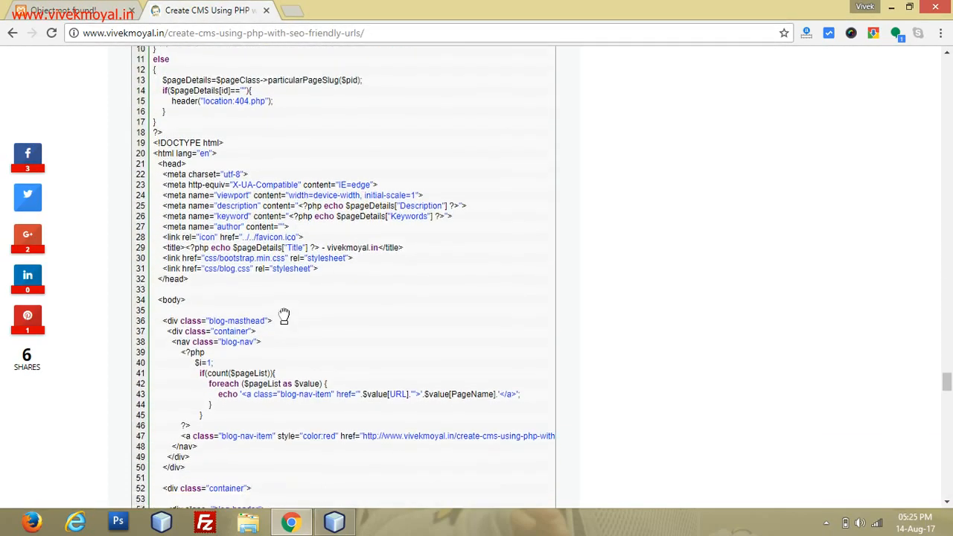
{"action": "scroll", "scroll_direction": "down", "scroll_amount": 3}
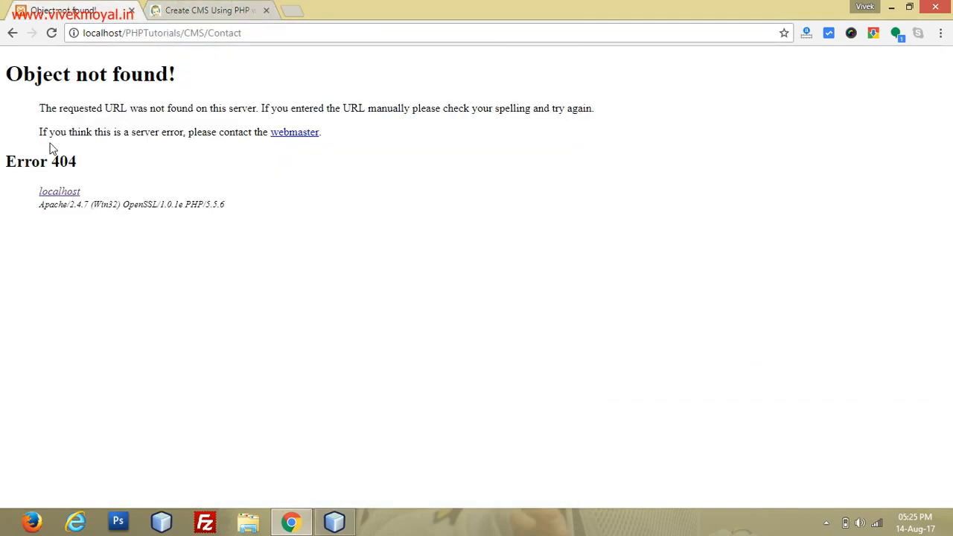
{"action": "left_click", "coordinate": [209, 9]}
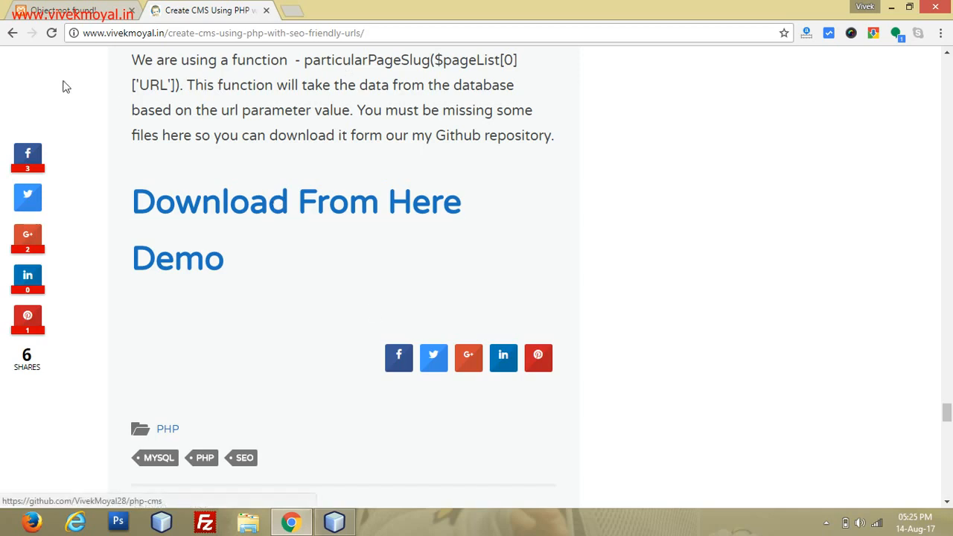
{"action": "left_click", "coordinate": [178, 257]}
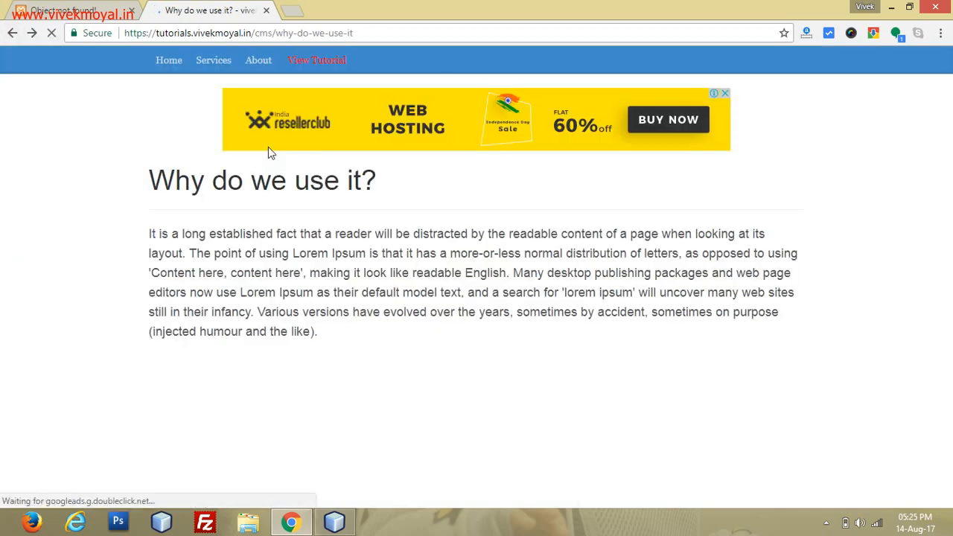
{"action": "mouse_move", "coordinate": [259, 60]}
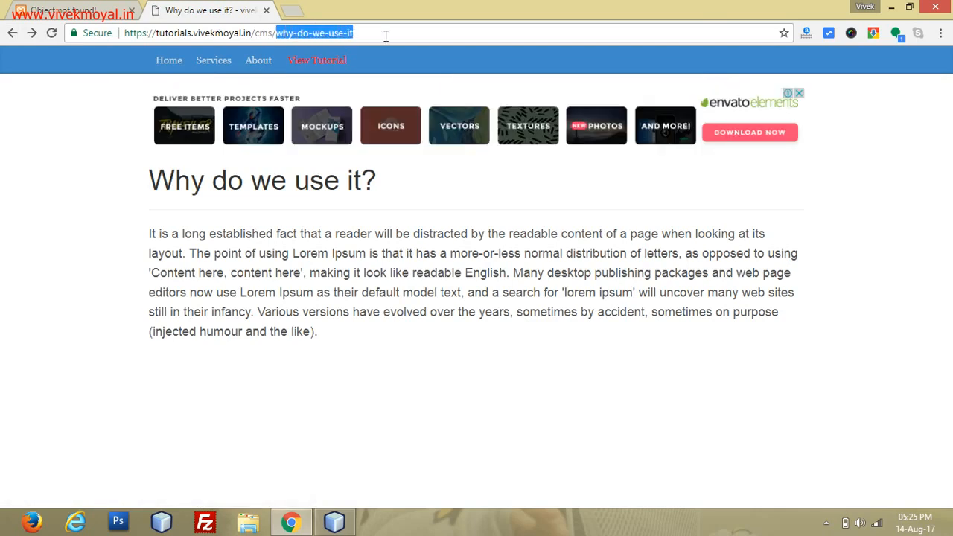
{"action": "mouse_move", "coordinate": [12, 33]}
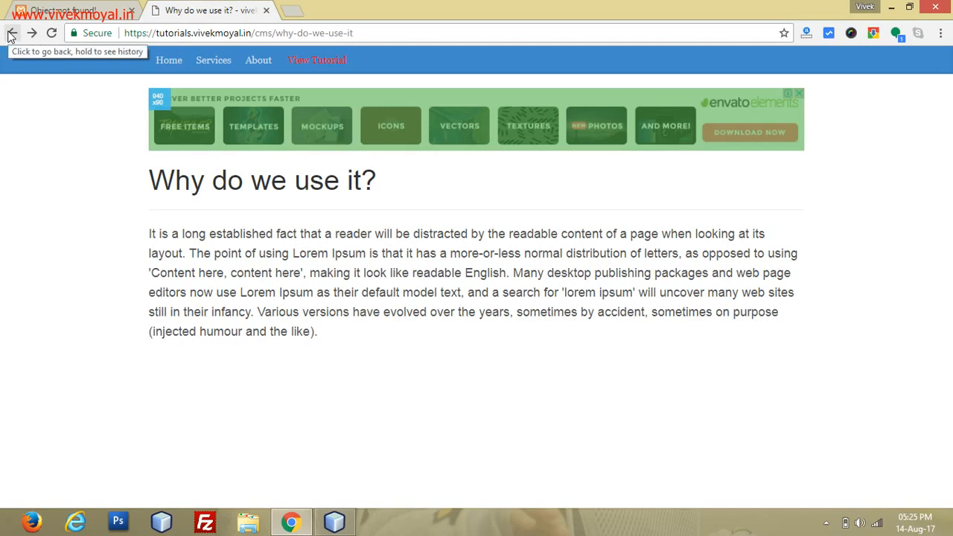
{"action": "mouse_move", "coordinate": [209, 214]}
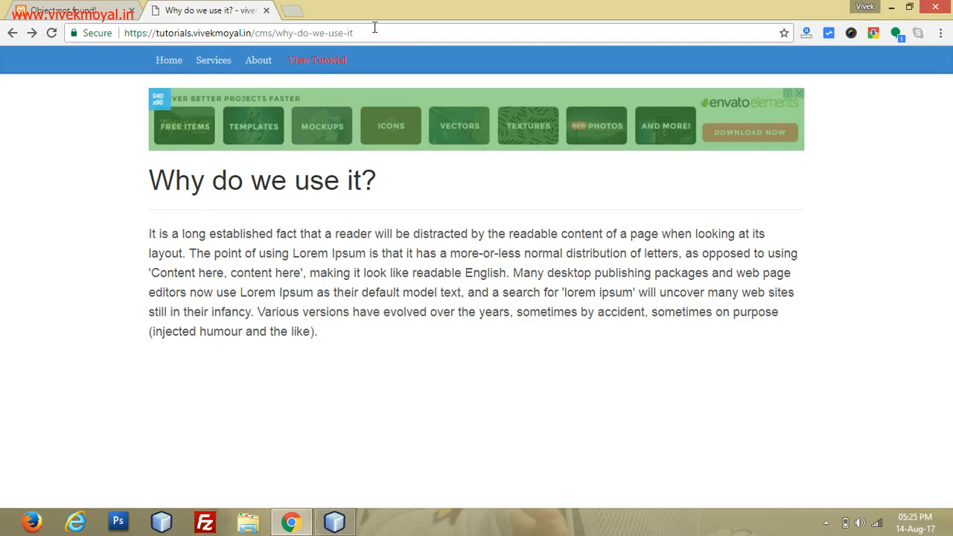
{"action": "left_click", "coordinate": [239, 33]}
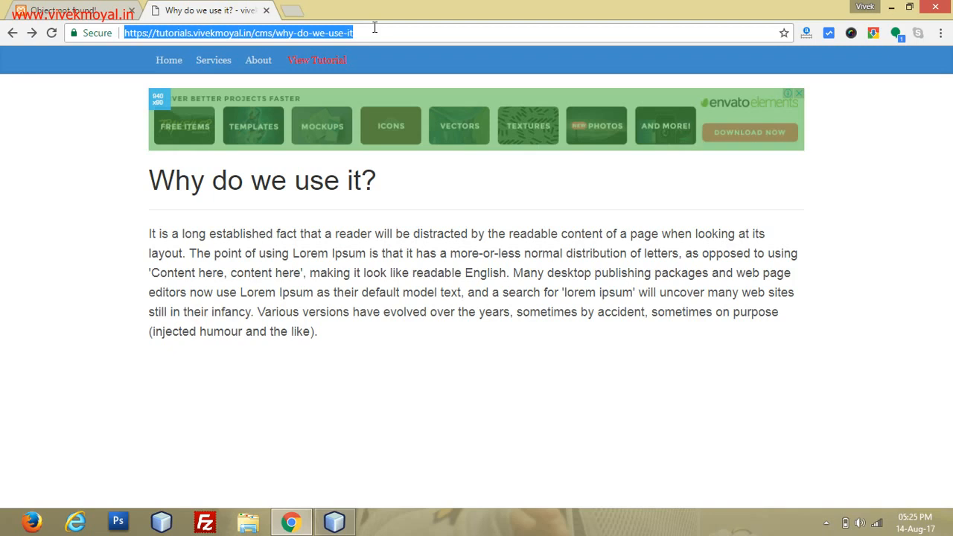